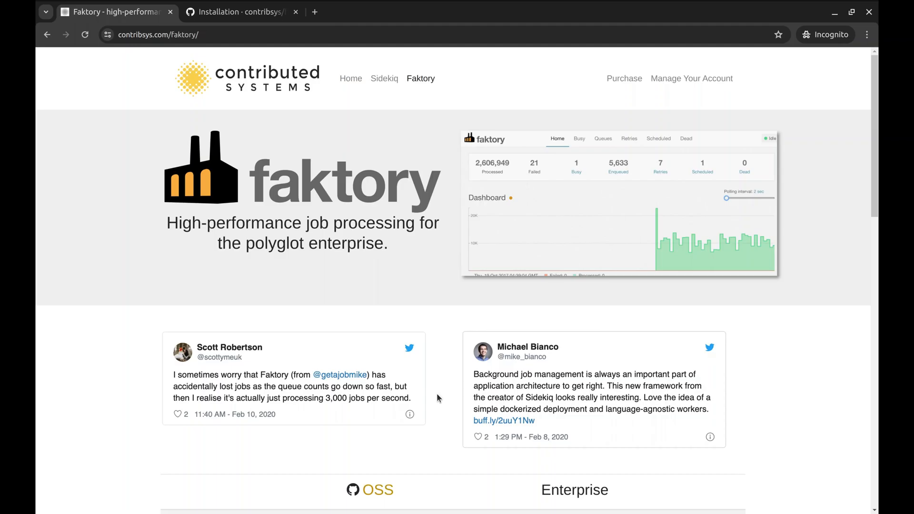
mouse_move(198, 150)
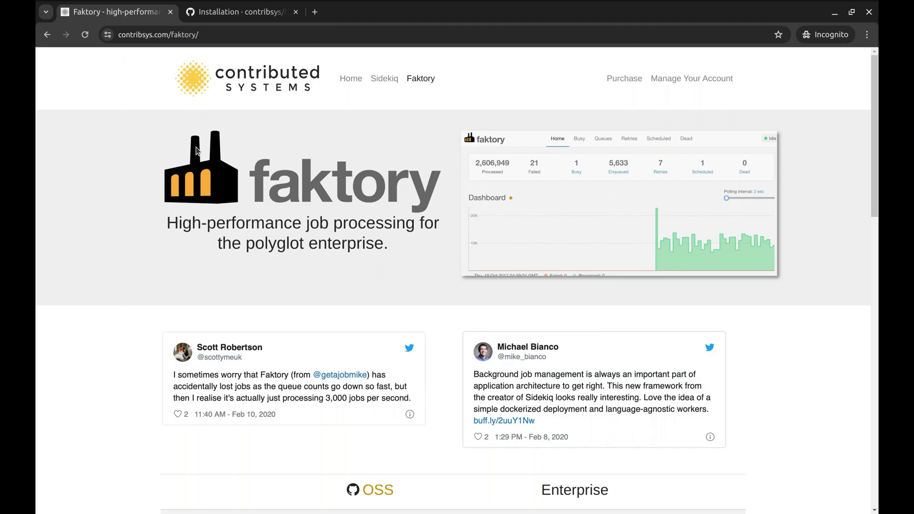
mouse_move(164, 229)
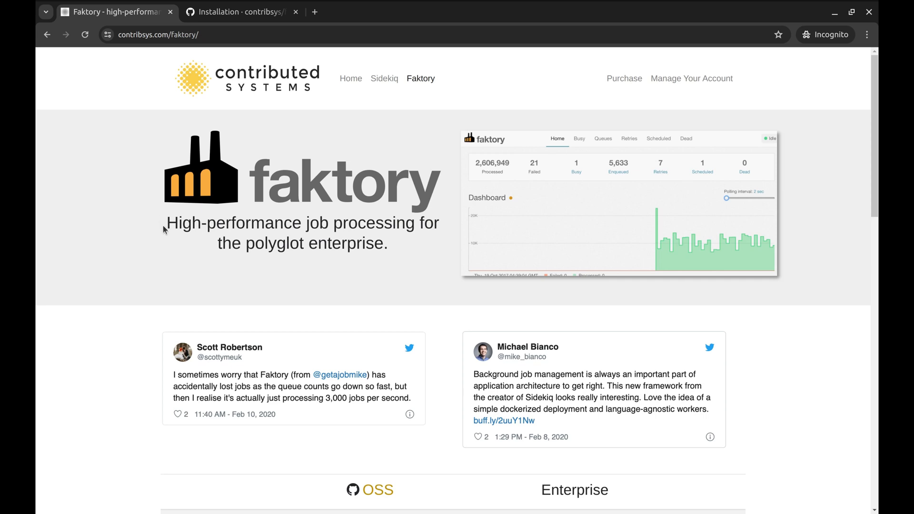
Step: Highlight Faktory's job-processing tagline, then move to the Installation wiki page
drag(166, 223, 356, 244)
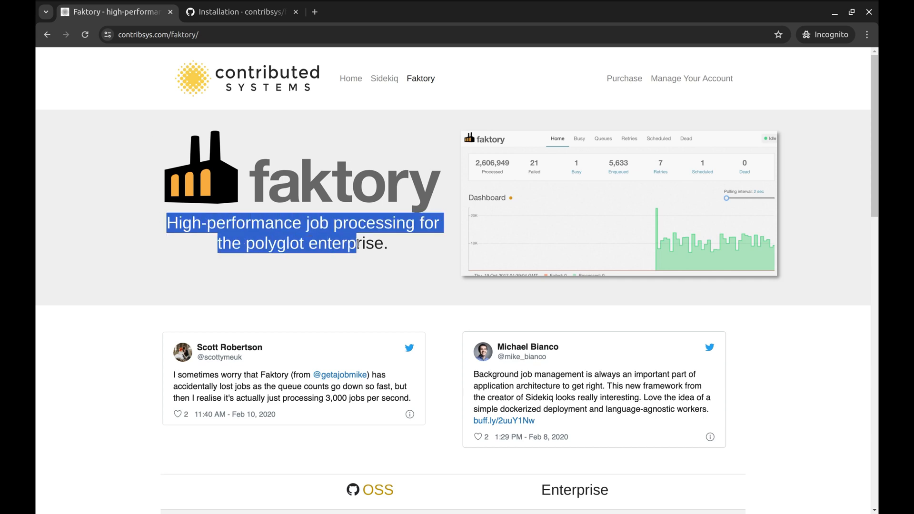
click(404, 251)
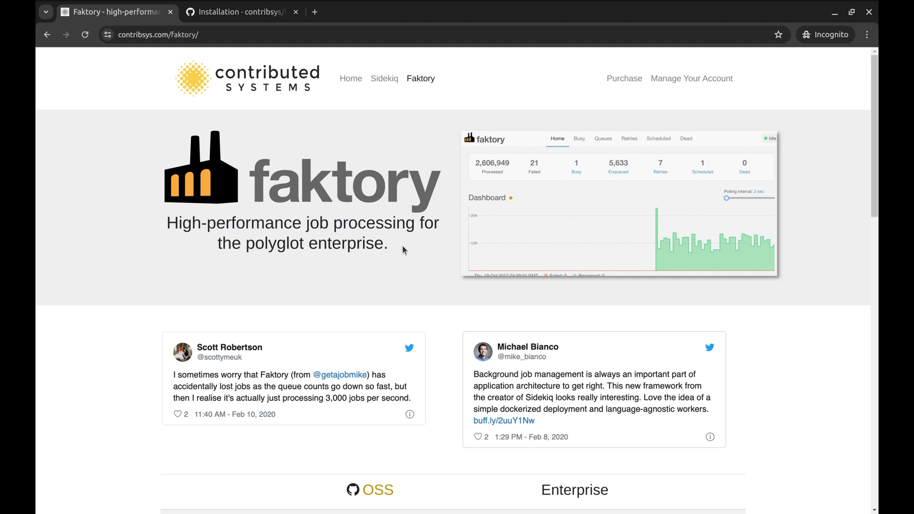
click(244, 12)
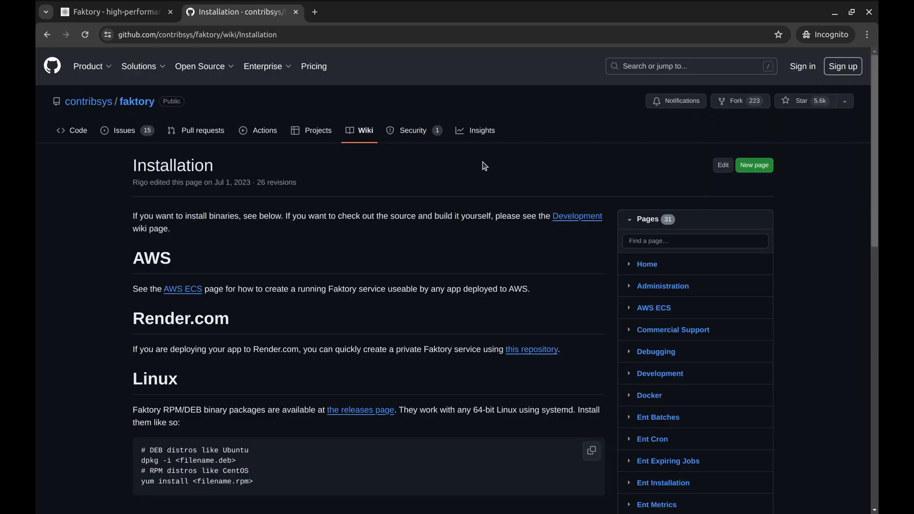
double_click(172, 166)
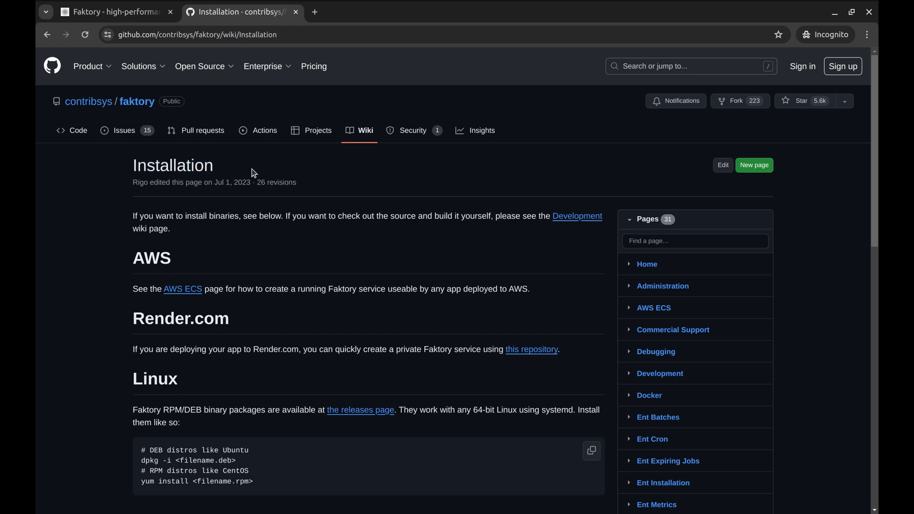
Step: Read through the Linux, macOS and Docker install instructions, selecting 'RPM' in the Linux block
scroll(down, 3)
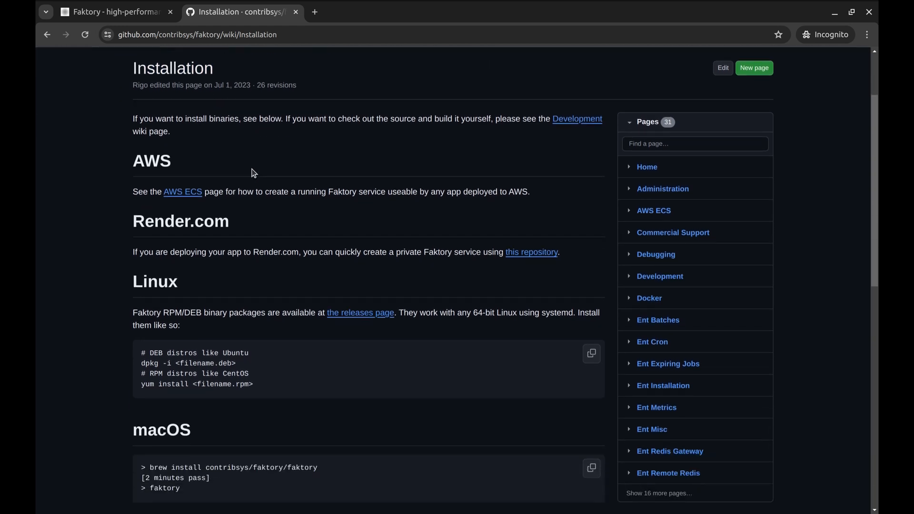
scroll(down, 3)
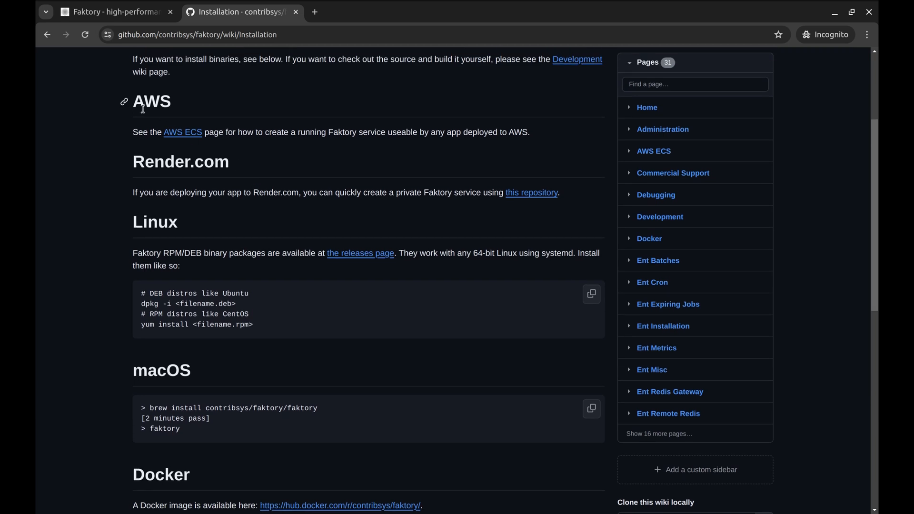
mouse_move(193, 223)
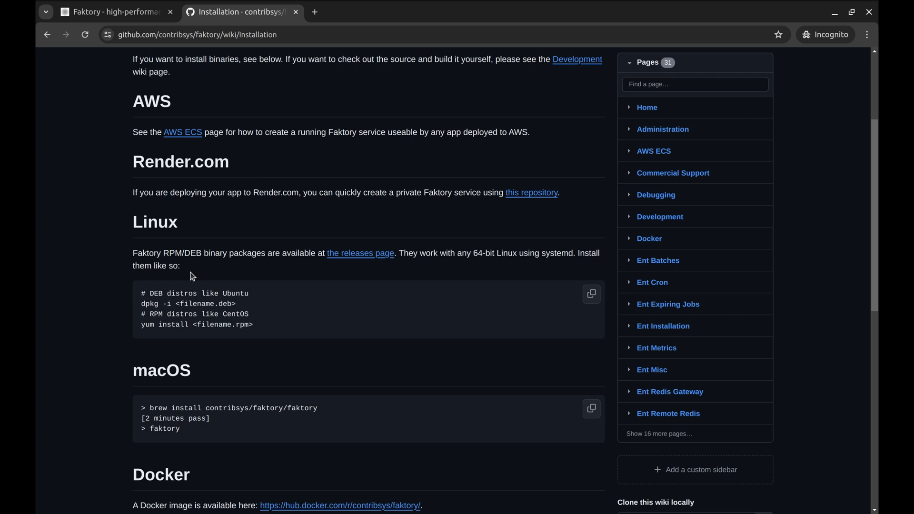
mouse_move(249, 337)
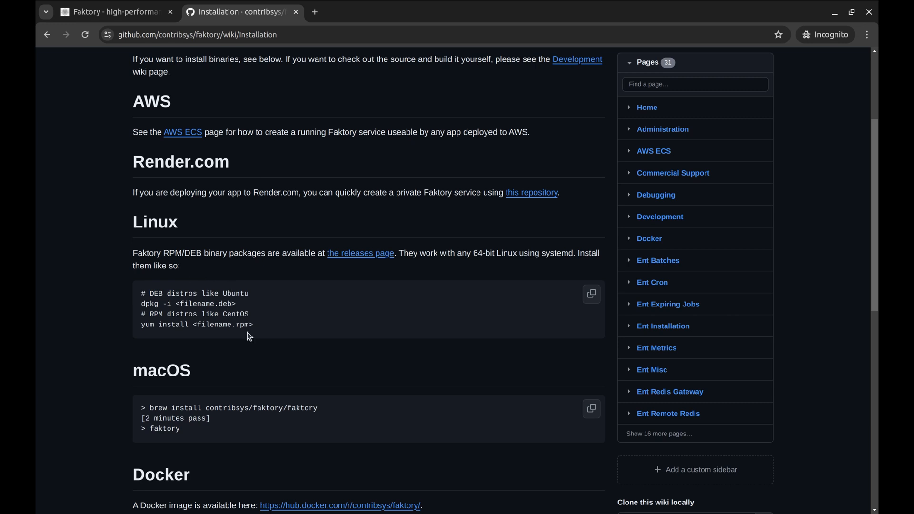
double_click(156, 294)
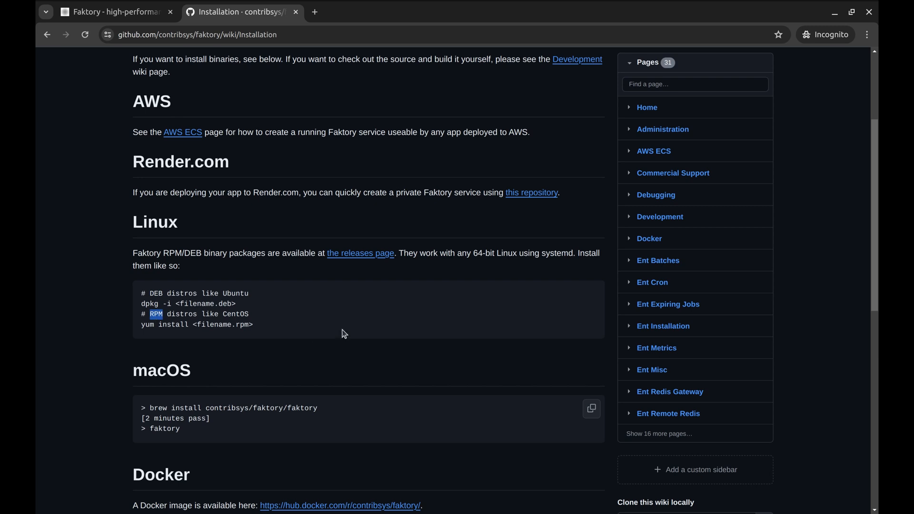
scroll(down, 3)
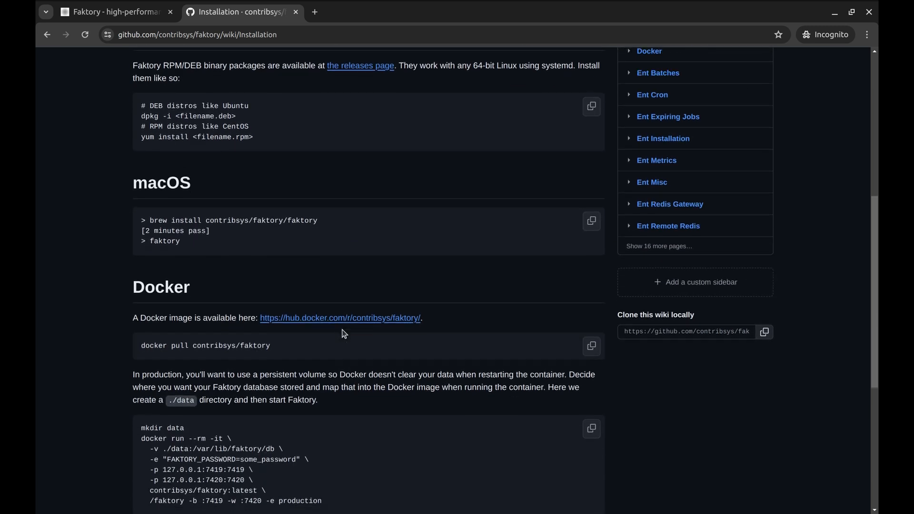
scroll(down, 3)
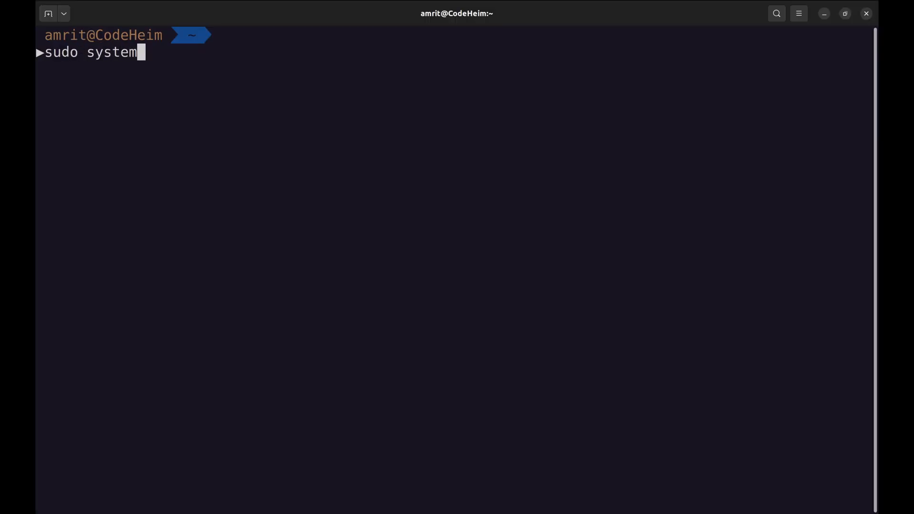
Step: Enter 'sudo systemctl status faktory.service' to check the Faktory service
text(ctl status)
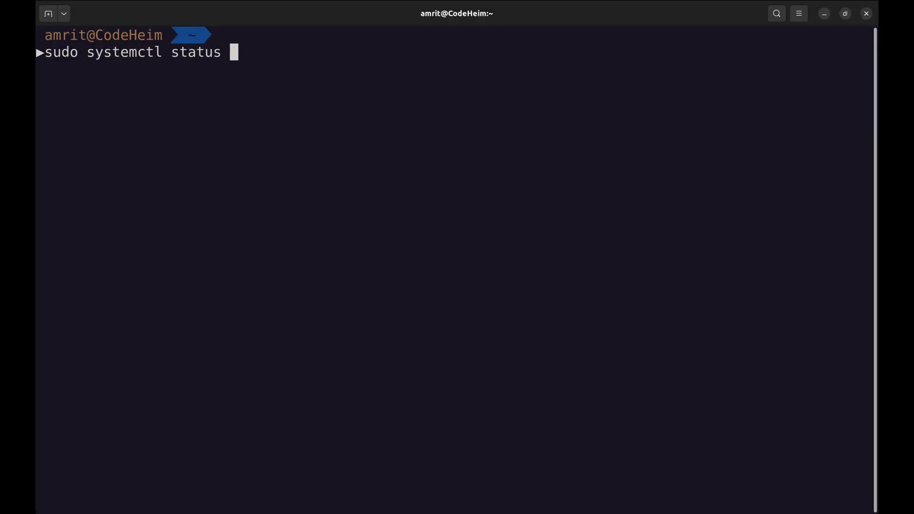
text(faktory.service)
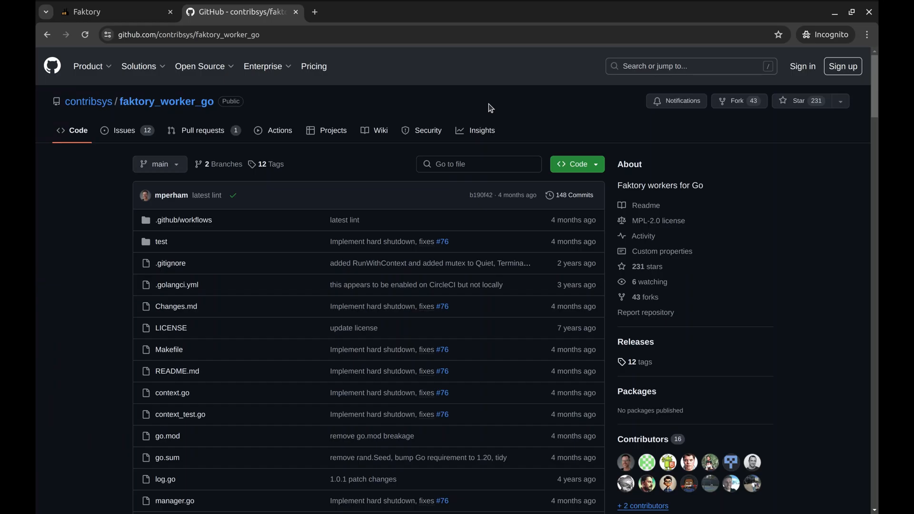
mouse_move(112, 299)
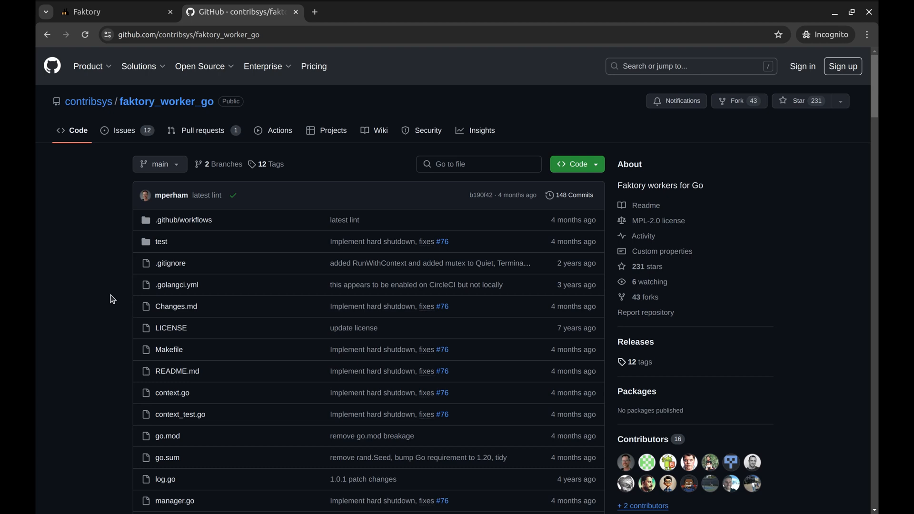
Step: Scroll the faktory_worker_go README down to its Installation section
scroll(down, 3)
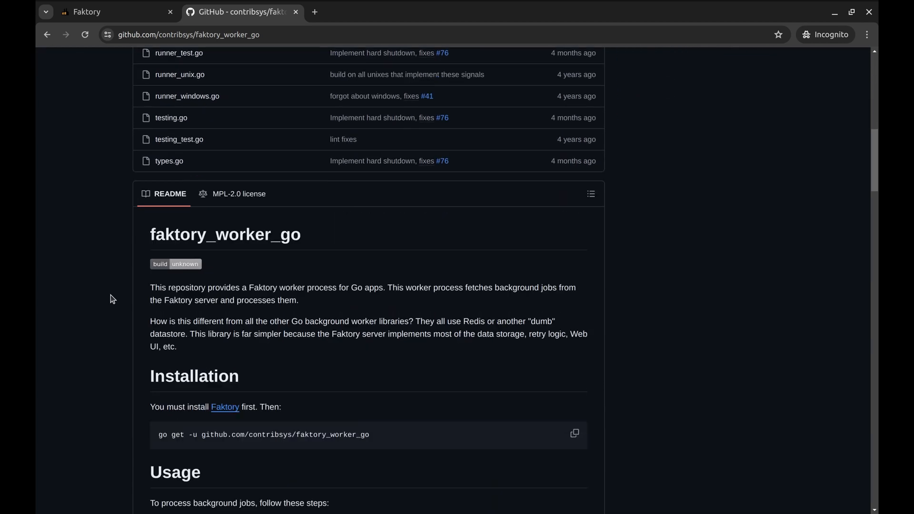
scroll(down, 3)
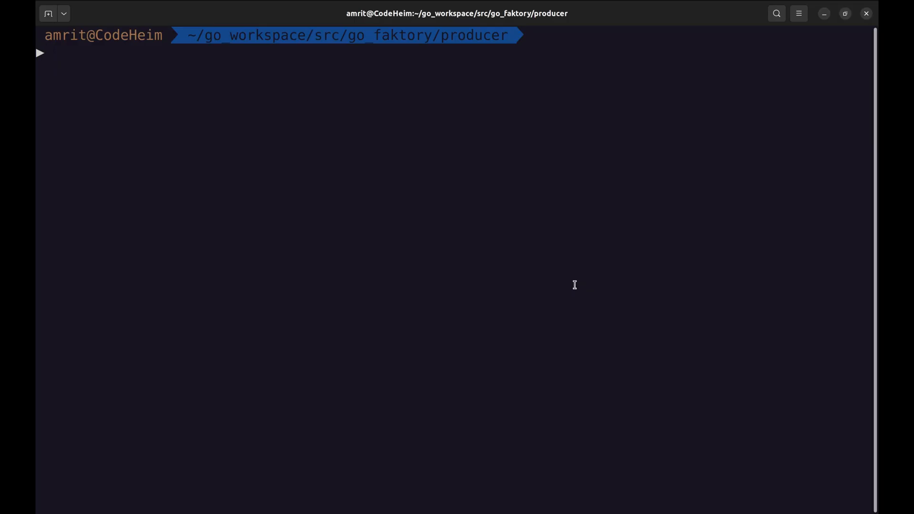
Step: Run 'go get -u github.com/contribsys/faktory_worker_go', then start a 'sudo cat /etc/' command
text(go get -u github.com/contribsys/faktory_worker_go)
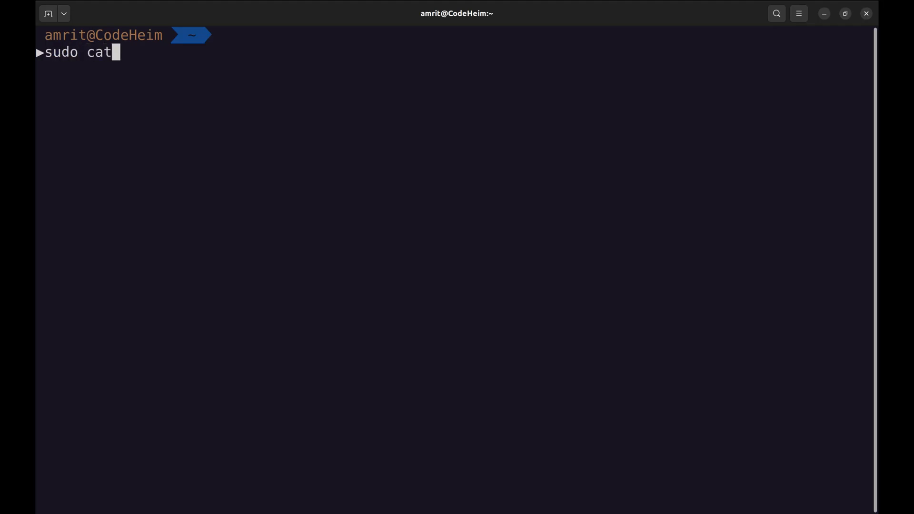
text(/etc/)
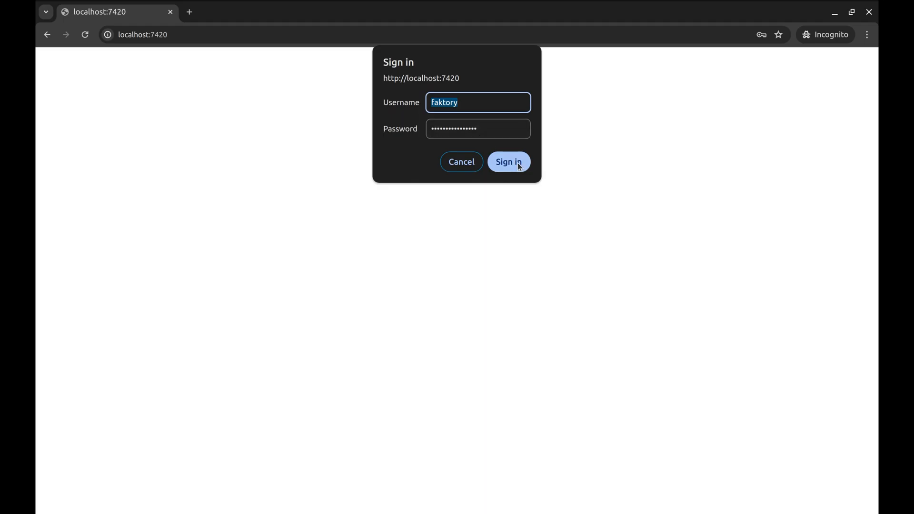
Step: Log in to the Faktory dashboard and check the Busy, Retries, Scheduled and Dead lists before returning Home
click(509, 162)
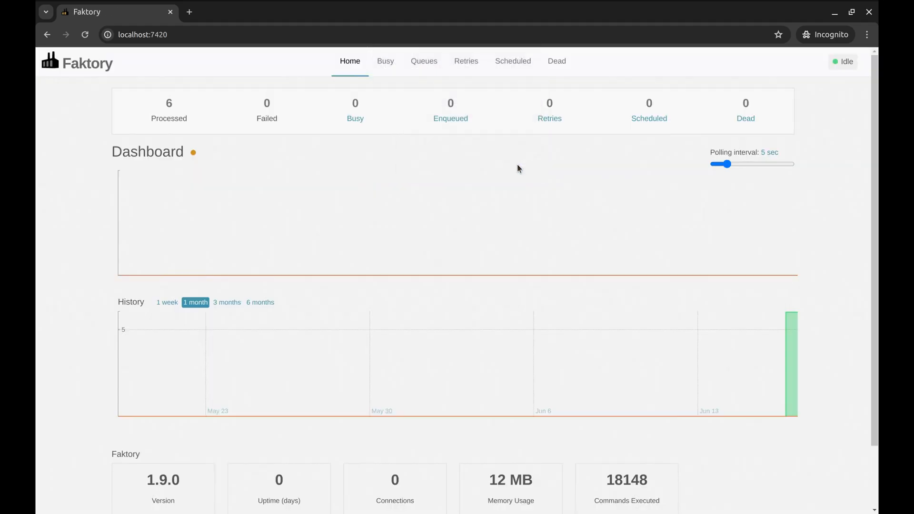
mouse_move(469, 263)
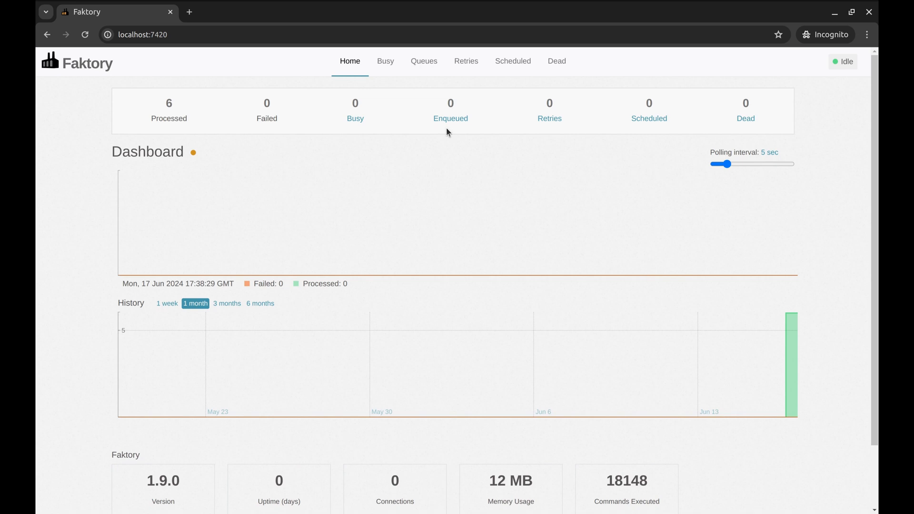
mouse_move(381, 62)
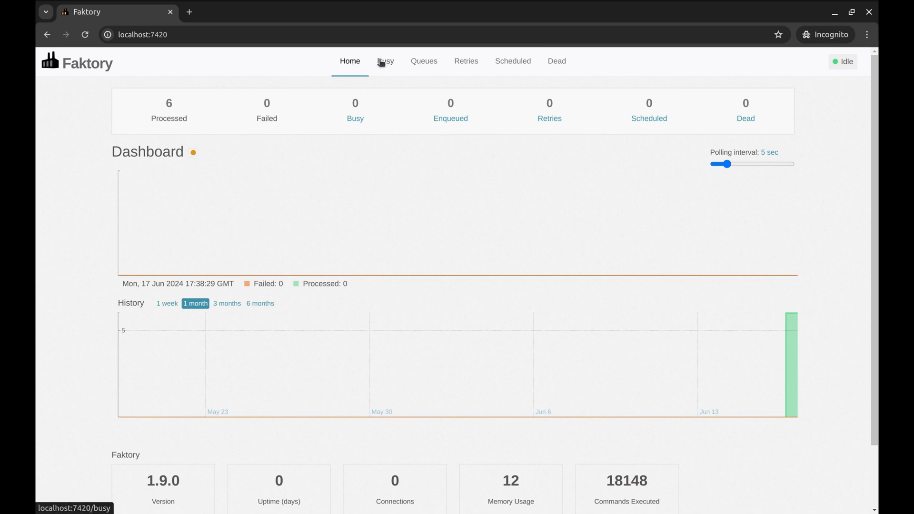
click(428, 61)
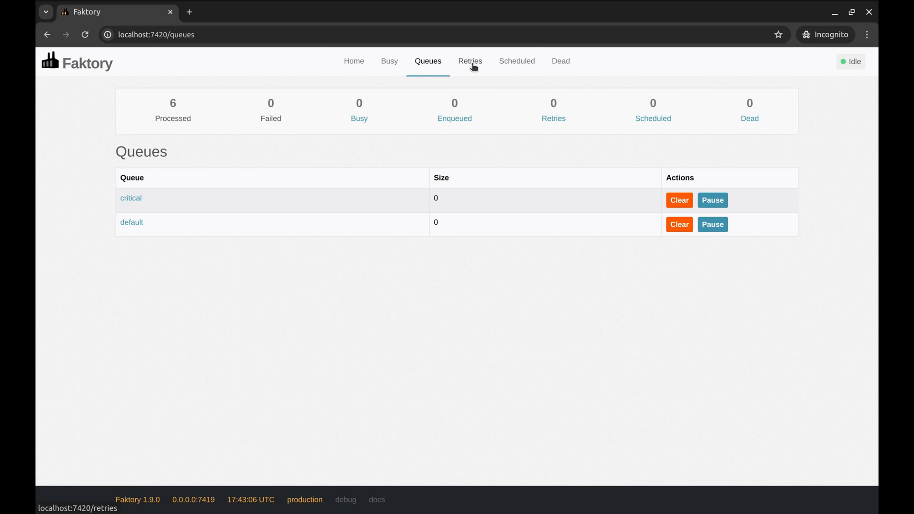
click(470, 61)
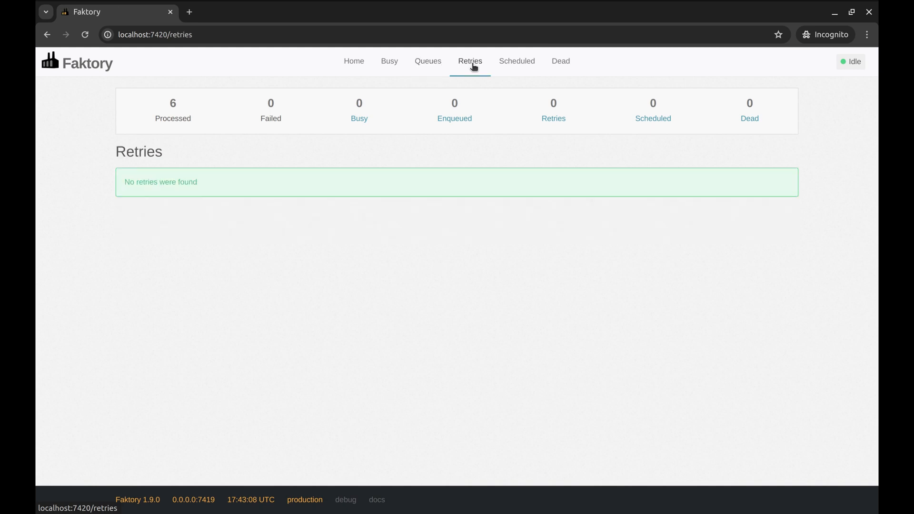
mouse_move(488, 65)
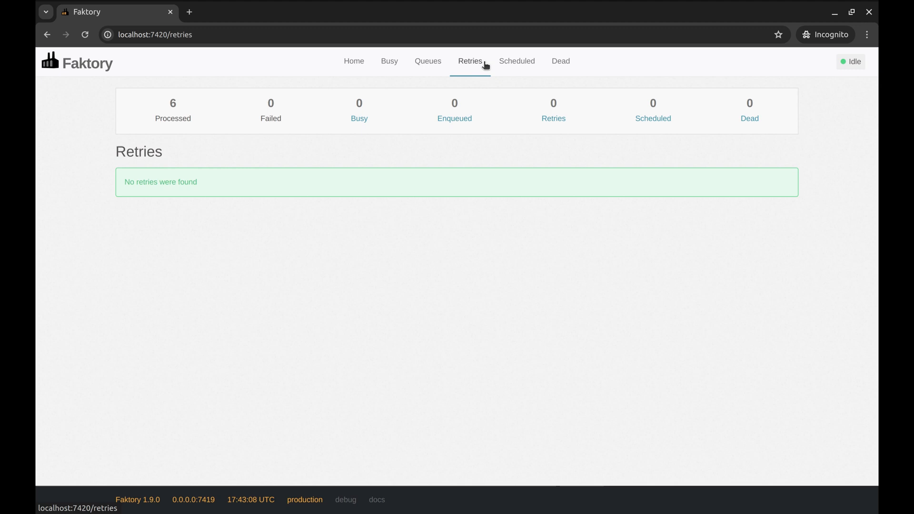
click(518, 61)
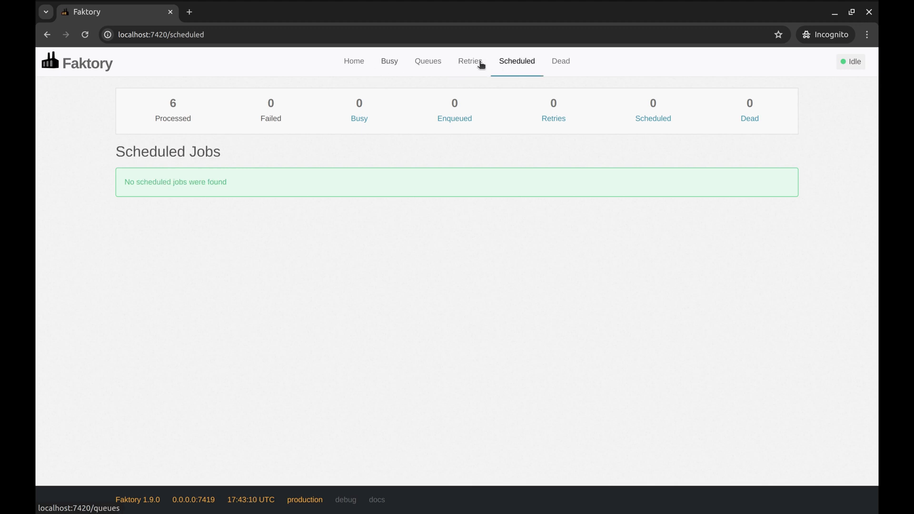
click(561, 61)
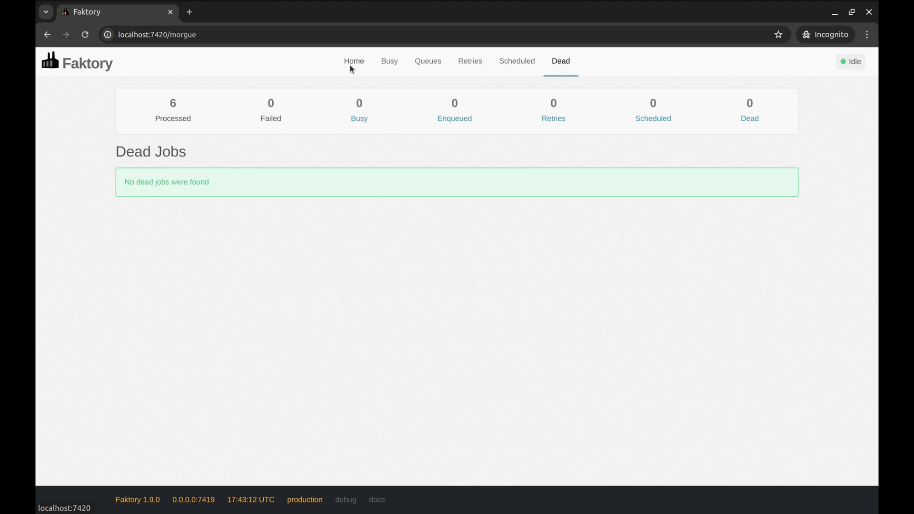
click(354, 61)
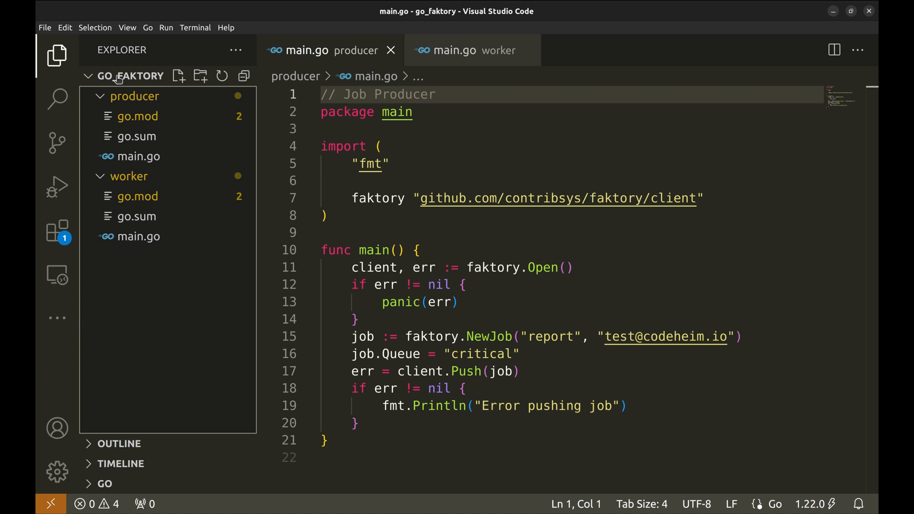
mouse_move(138, 99)
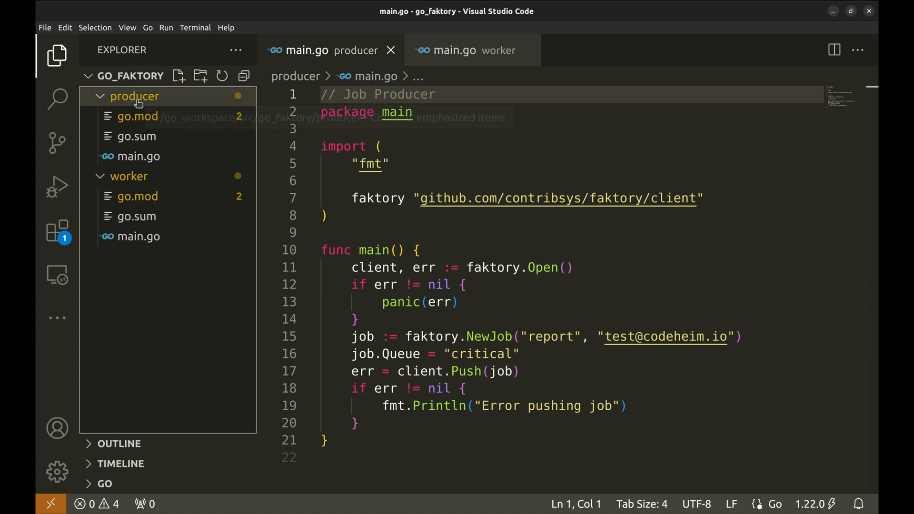
mouse_move(138, 177)
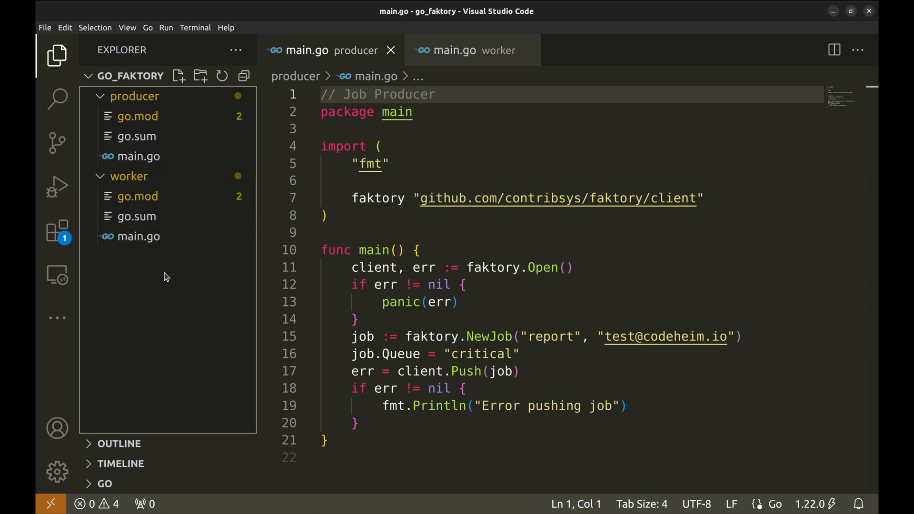
mouse_move(137, 157)
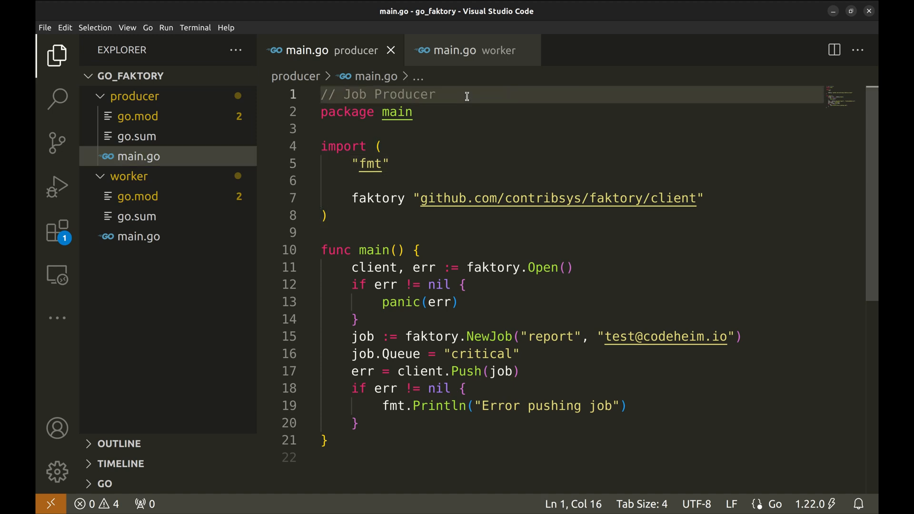
mouse_move(138, 236)
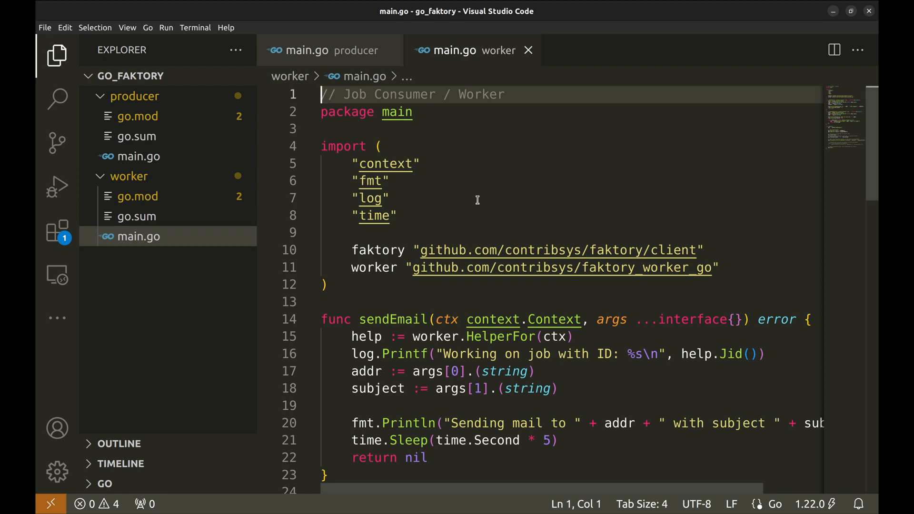
Step: Hide the file explorer and scroll worker/main.go down to its main function
click(53, 55)
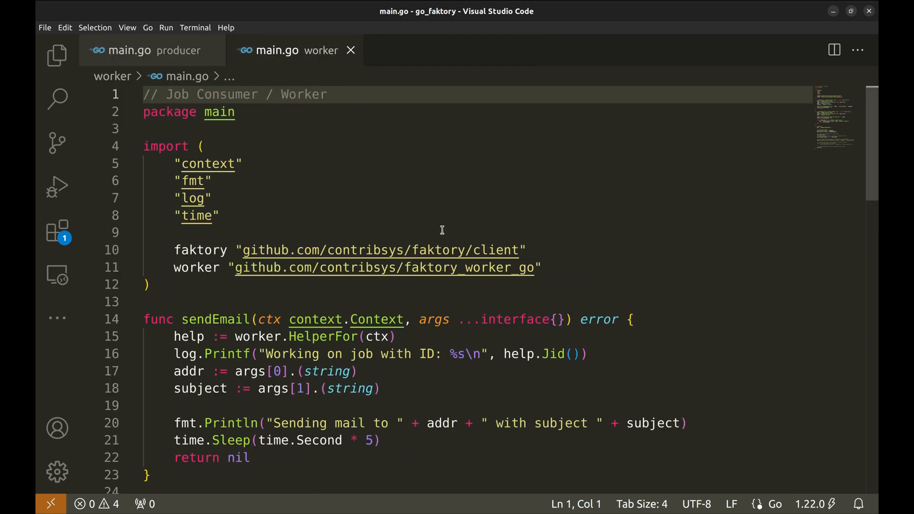
scroll(down, 3)
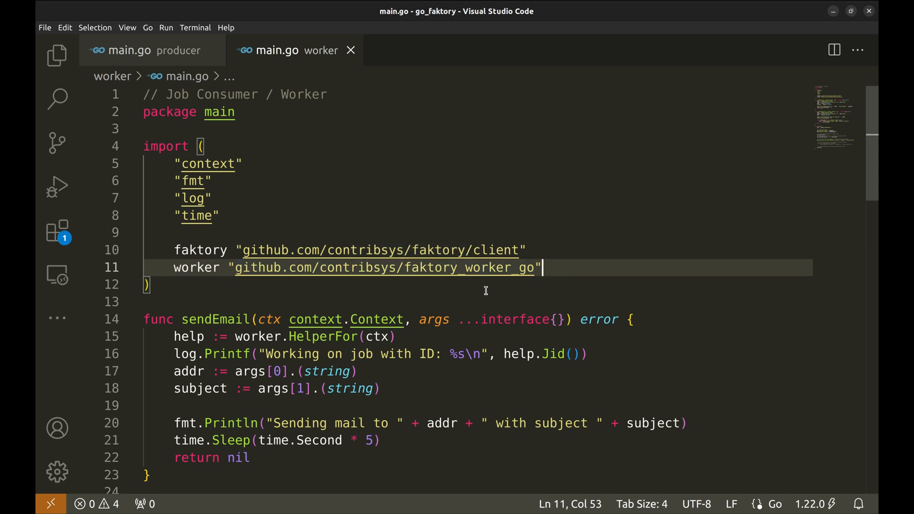
scroll(down, 3)
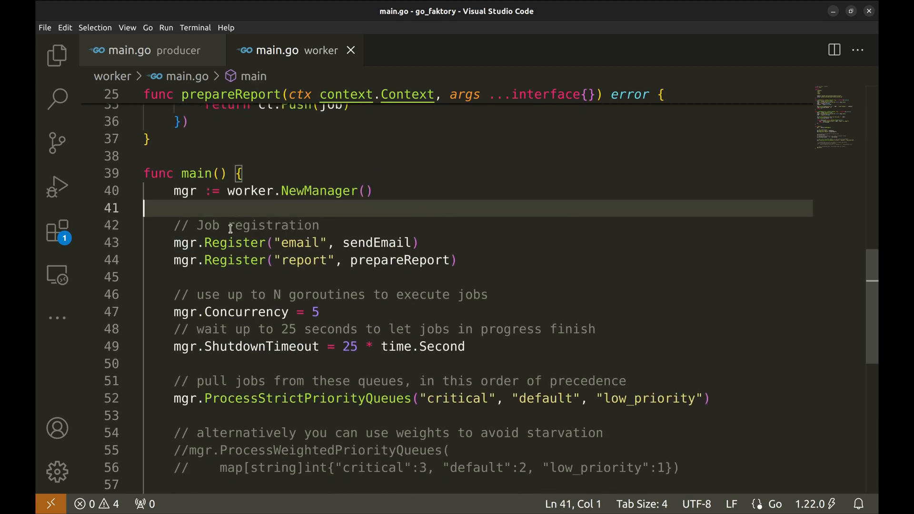
Step: Point out the job registration comment, the email job name and the sendEmail handler
double_click(207, 224)
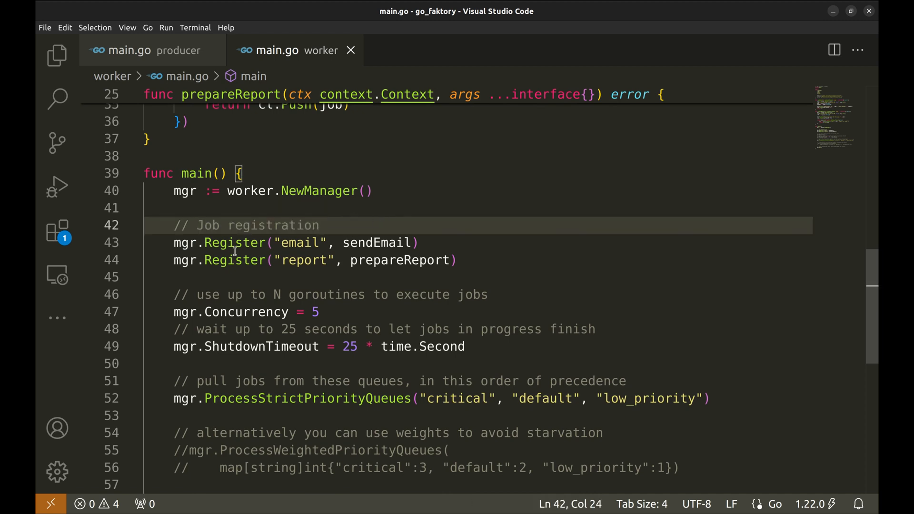
double_click(234, 243)
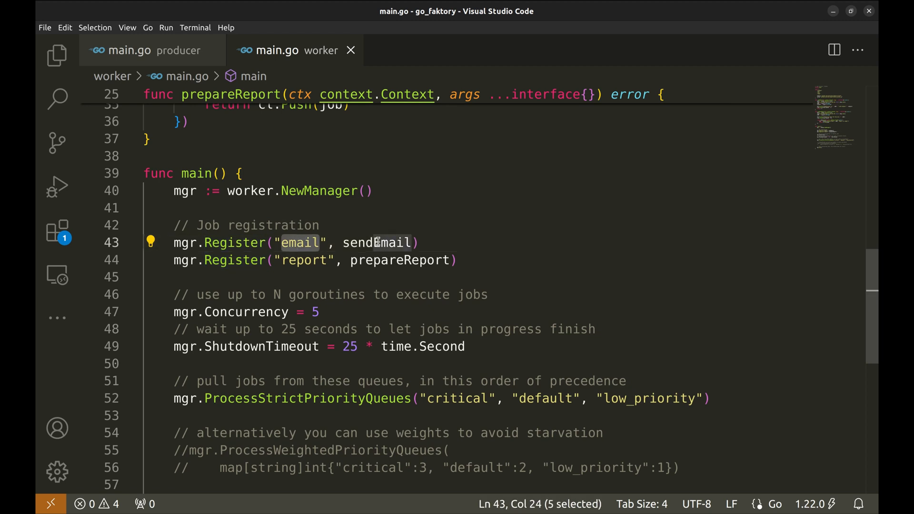
double_click(377, 243)
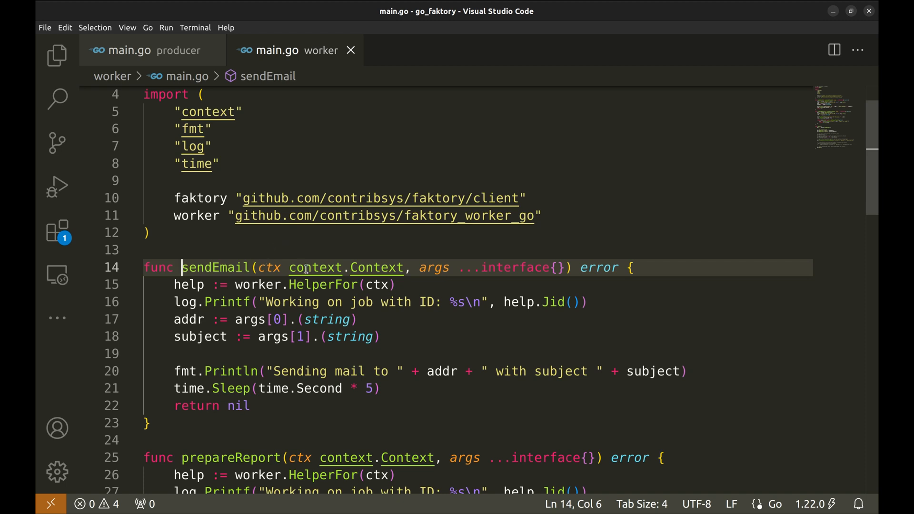
mouse_move(378, 268)
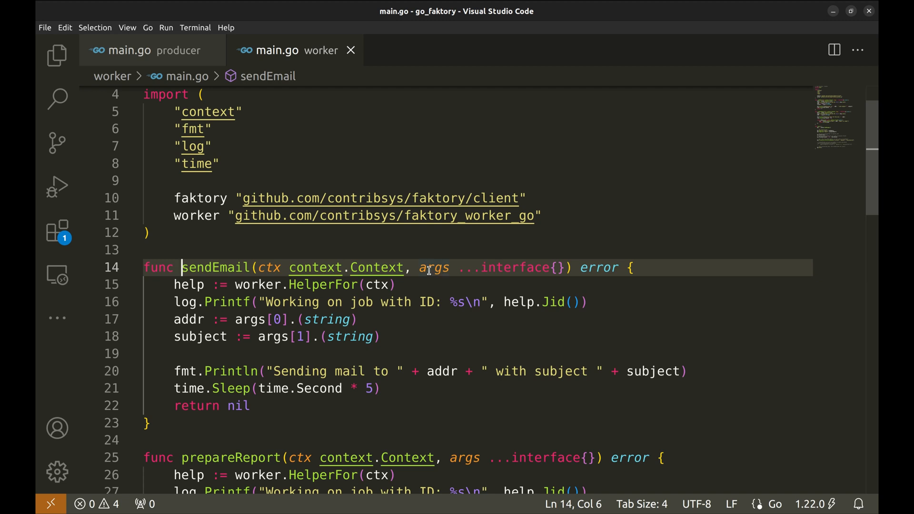
Step: Review sendEmail's error return type, subject args index and nil return, scrolling toward prepareReport
double_click(598, 268)
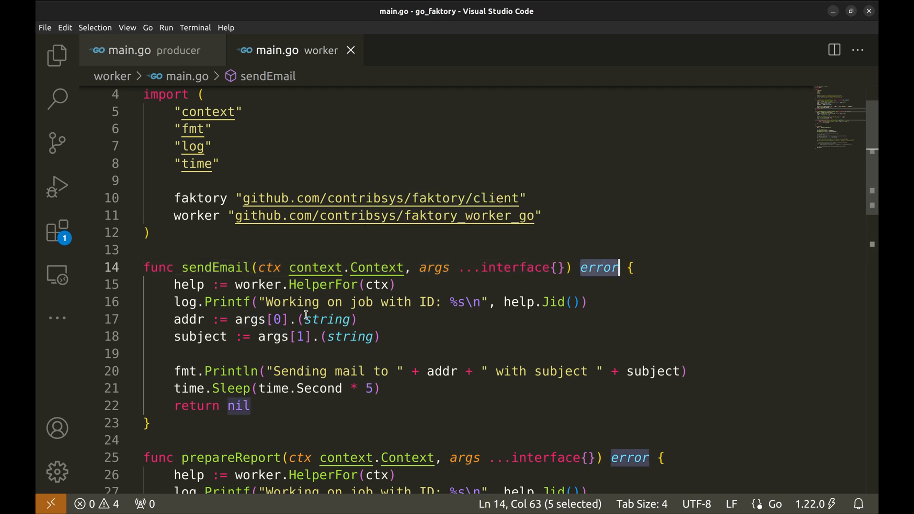
mouse_move(227, 302)
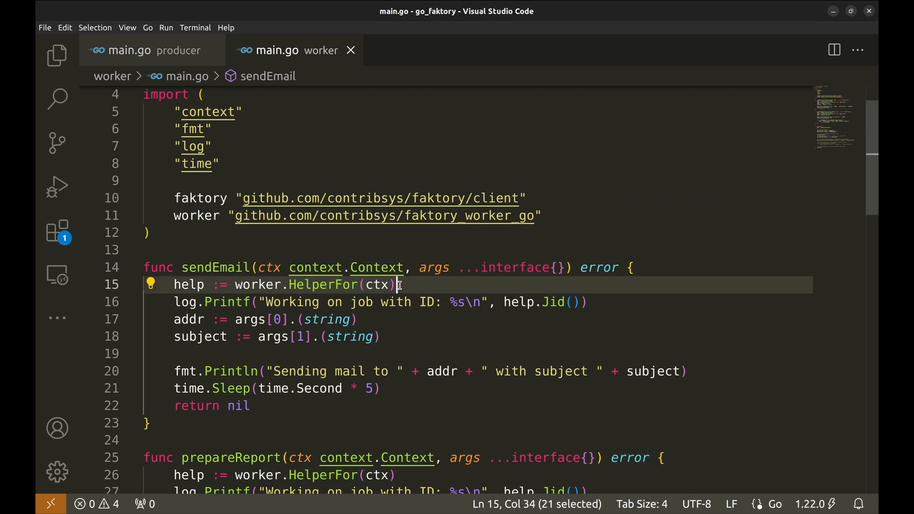
mouse_move(327, 285)
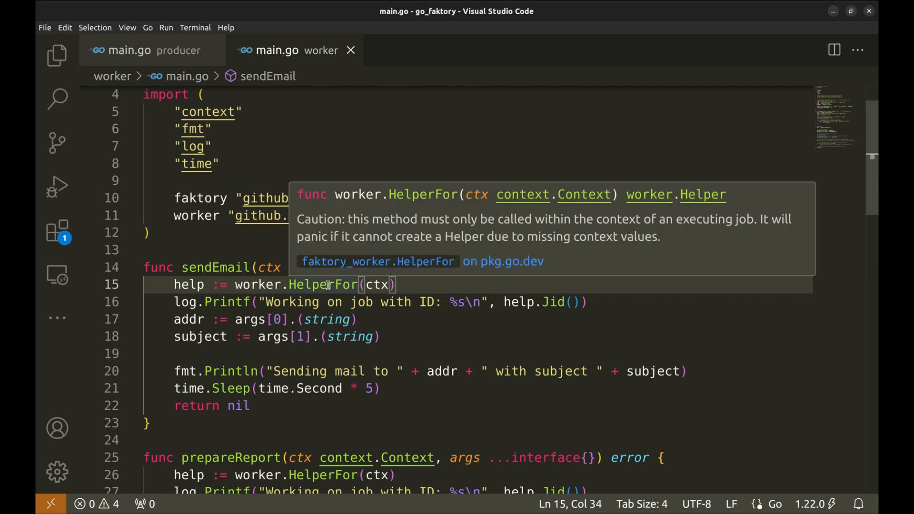
mouse_move(451, 236)
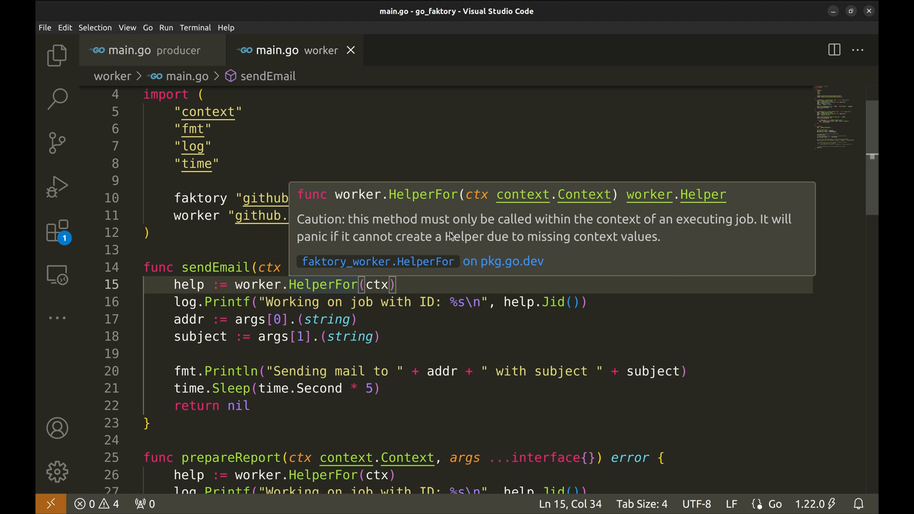
mouse_move(663, 246)
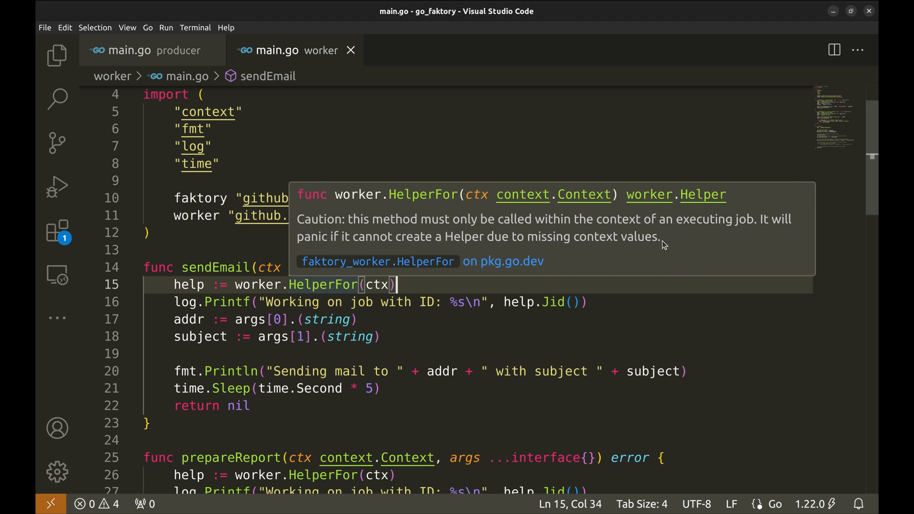
mouse_move(408, 284)
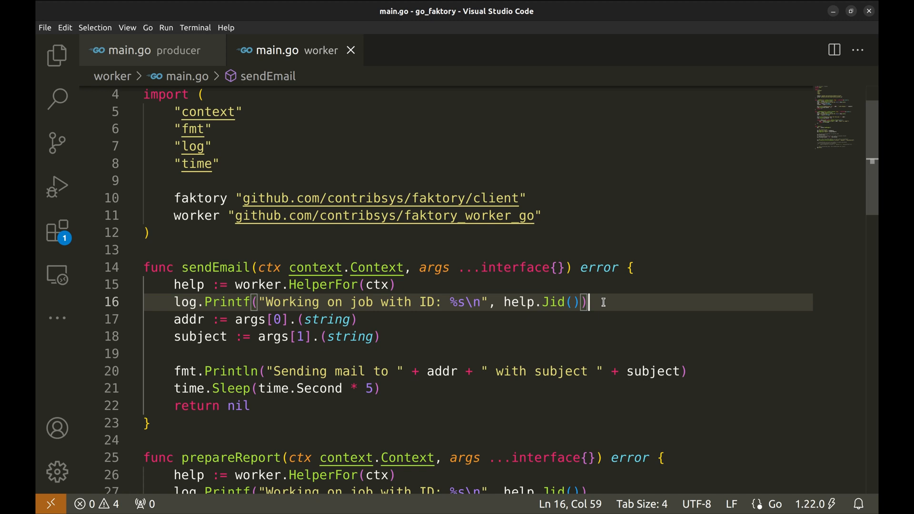
double_click(552, 303)
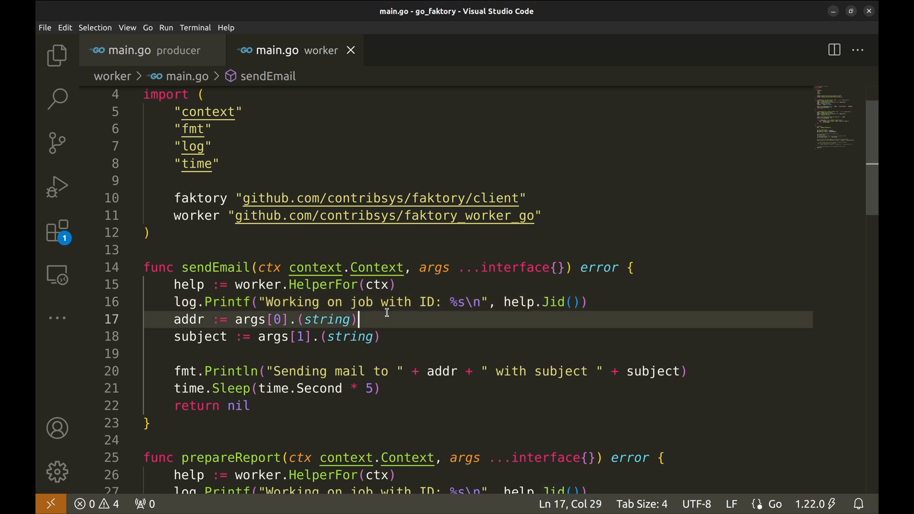
mouse_move(247, 320)
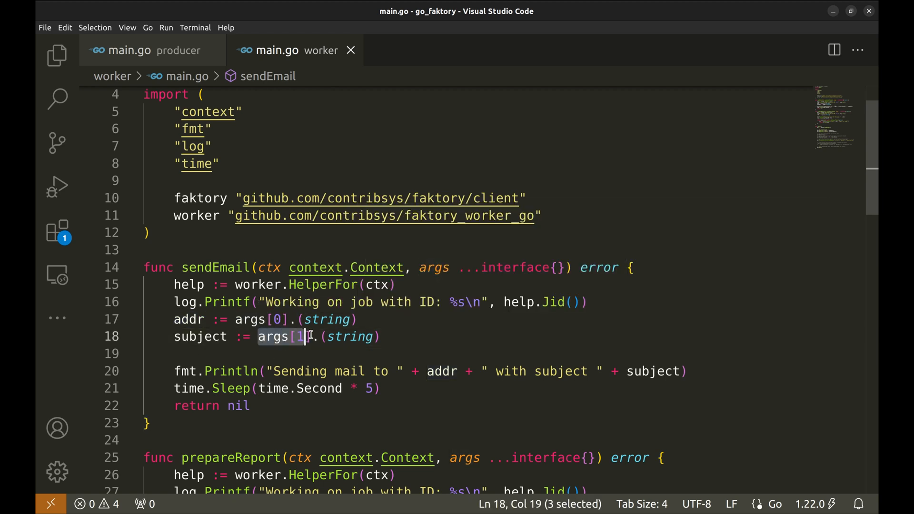
double_click(200, 338)
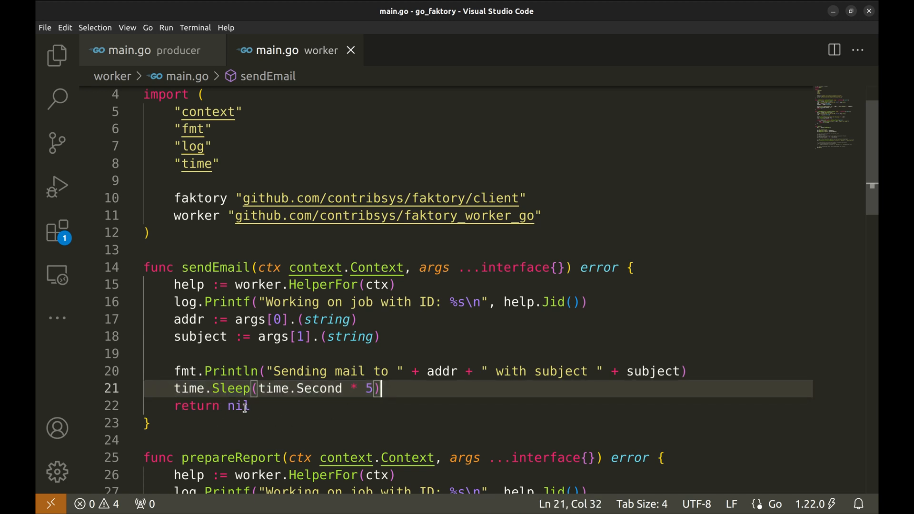
double_click(238, 405)
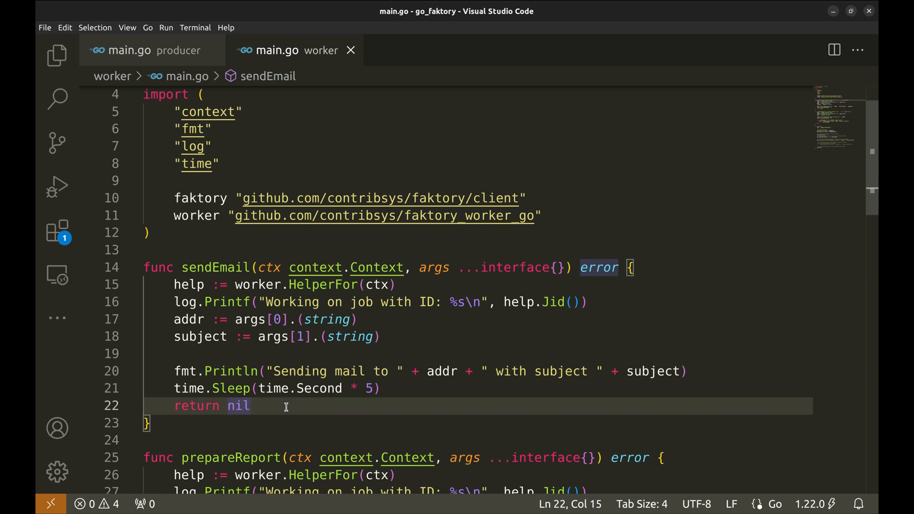
scroll(down, 3)
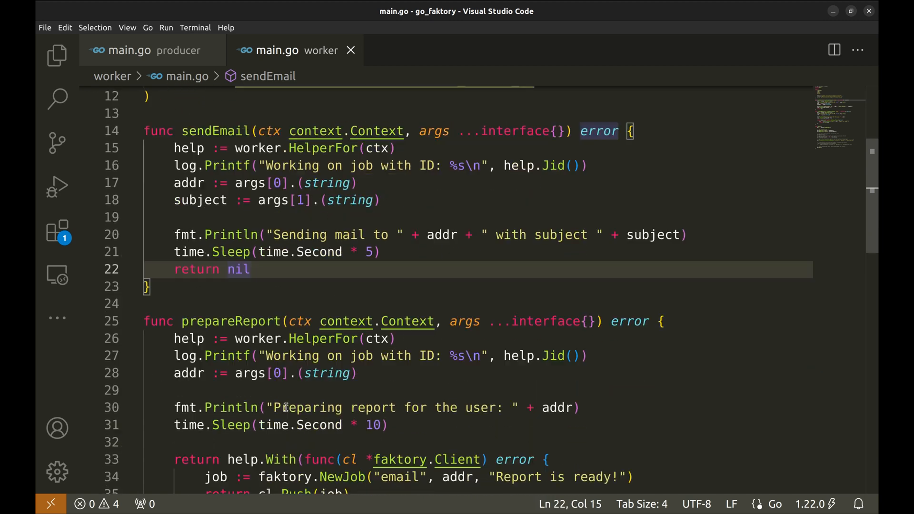
scroll(down, 3)
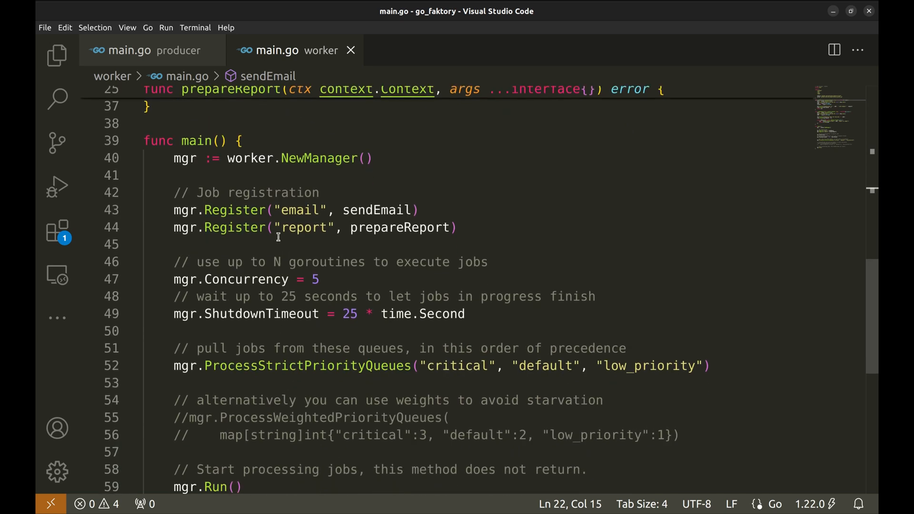
double_click(305, 227)
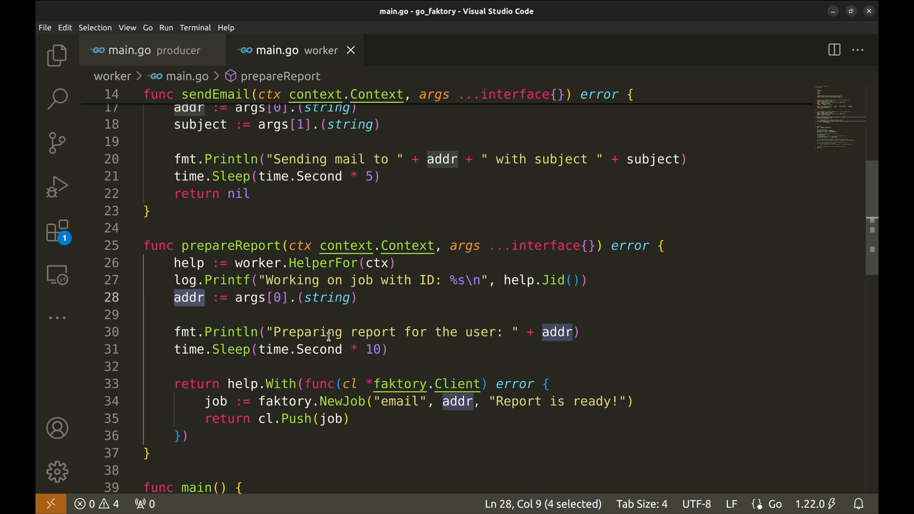
double_click(250, 297)
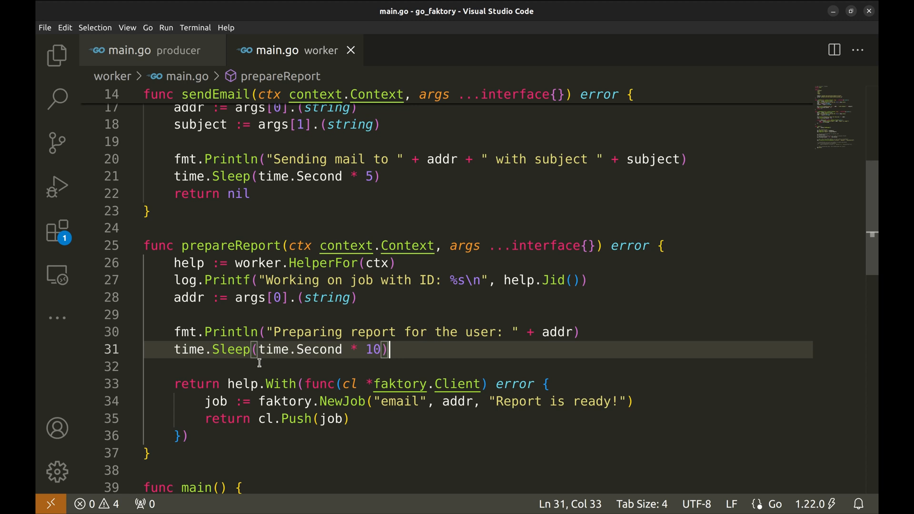
scroll(down, 3)
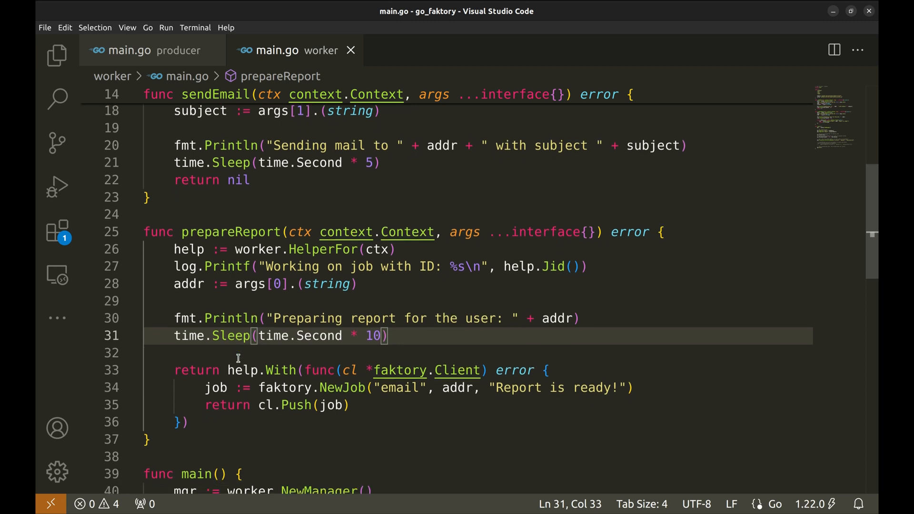
scroll(down, 3)
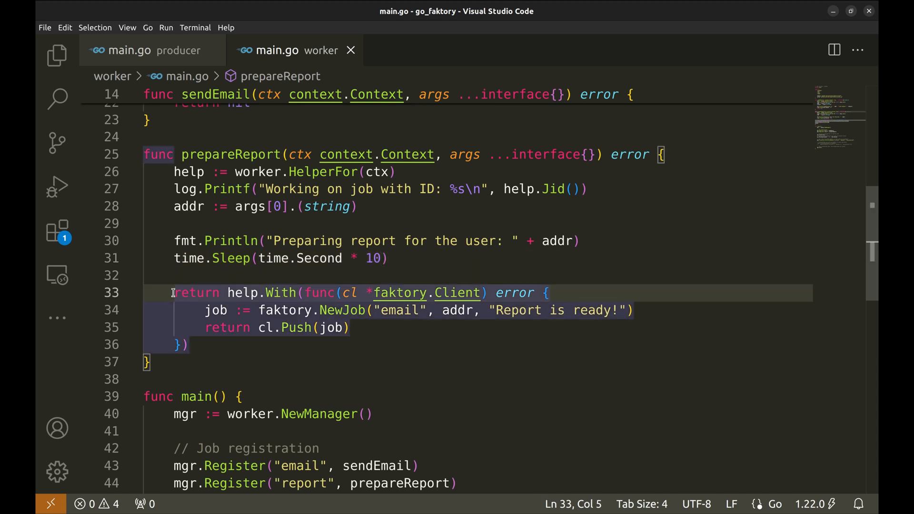
drag(173, 292, 197, 345)
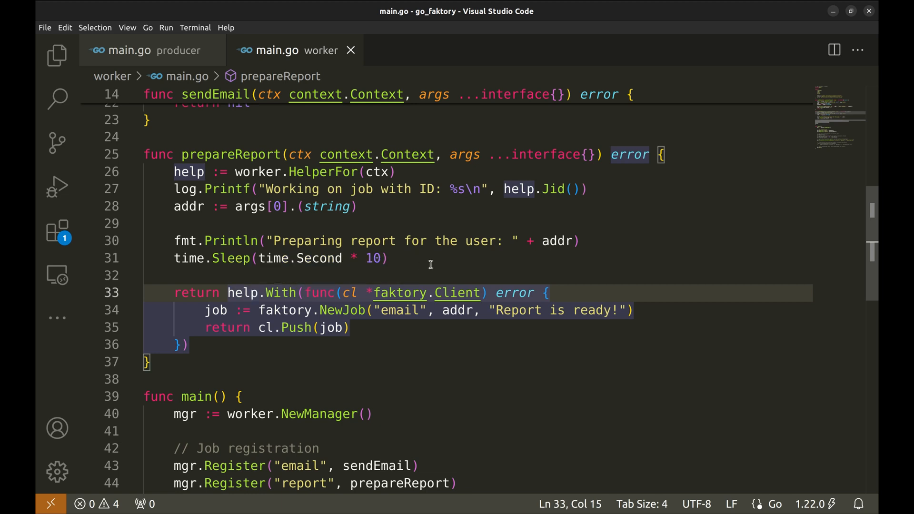
mouse_move(280, 294)
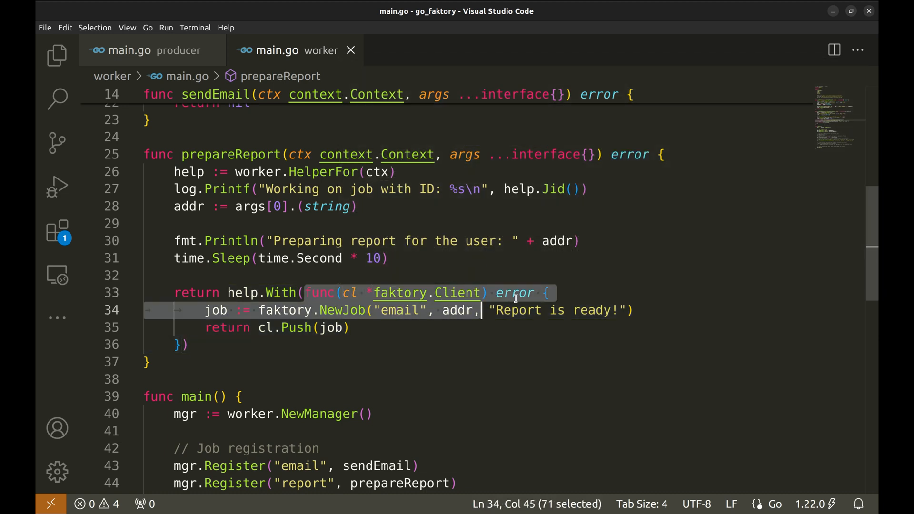
drag(481, 310, 181, 345)
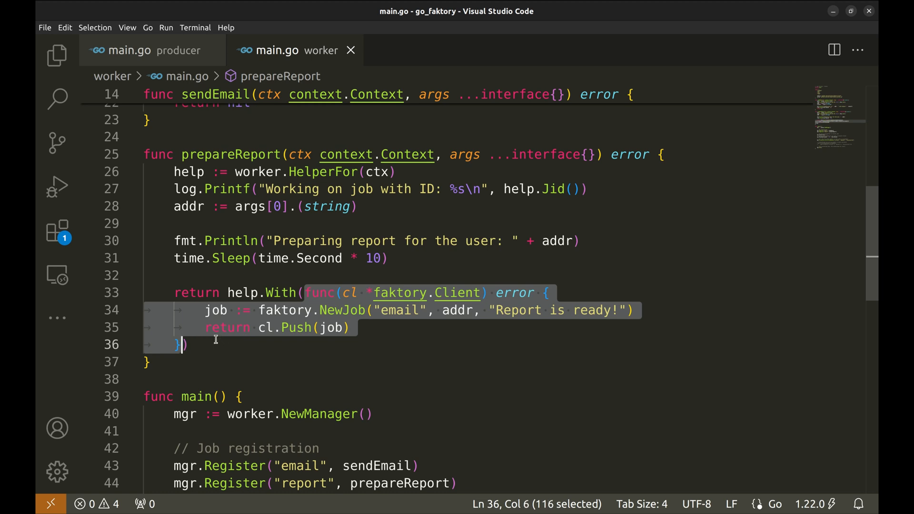
mouse_move(228, 347)
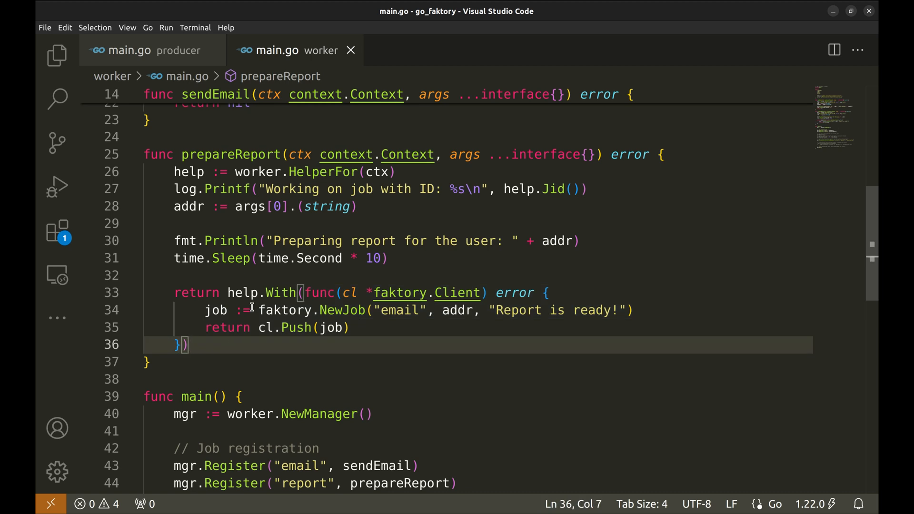
click(206, 311)
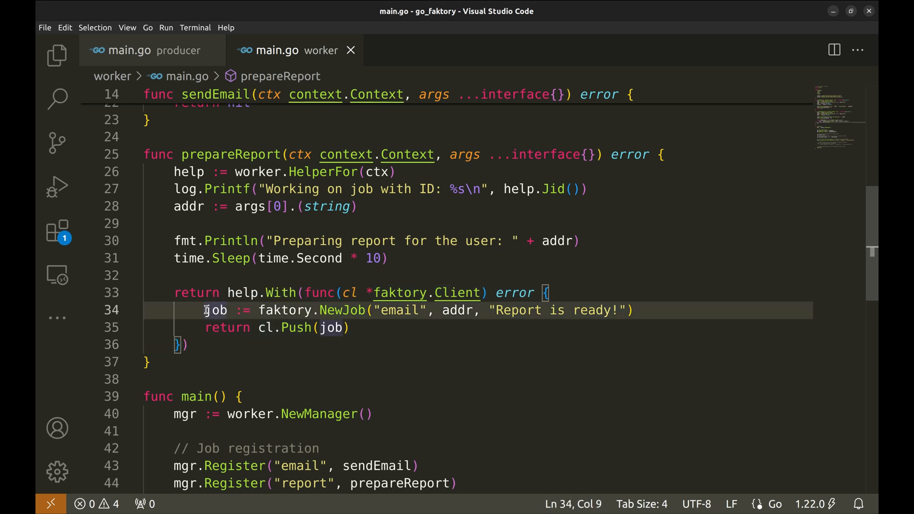
drag(206, 310, 535, 309)
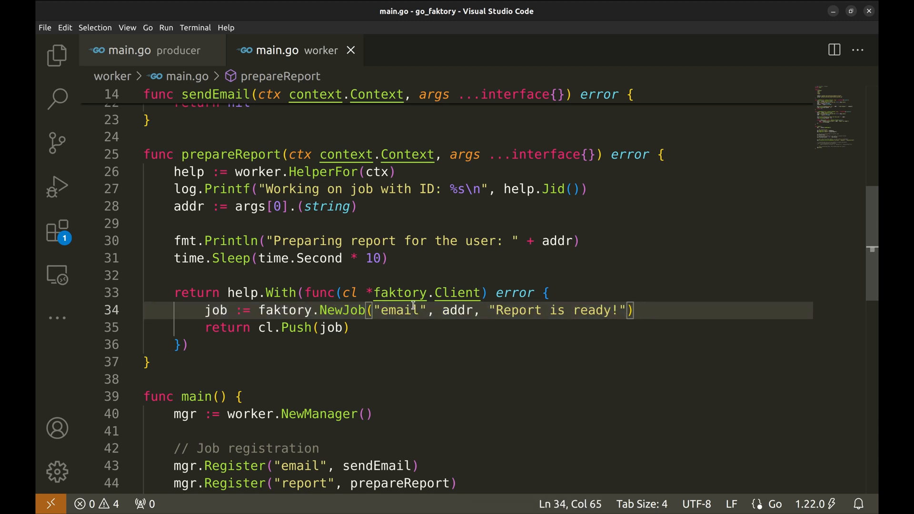
double_click(399, 311)
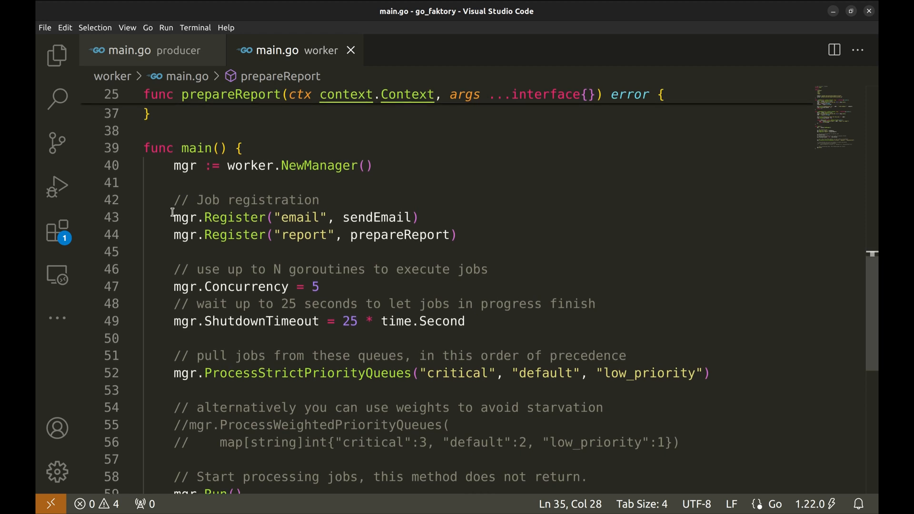
double_click(246, 287)
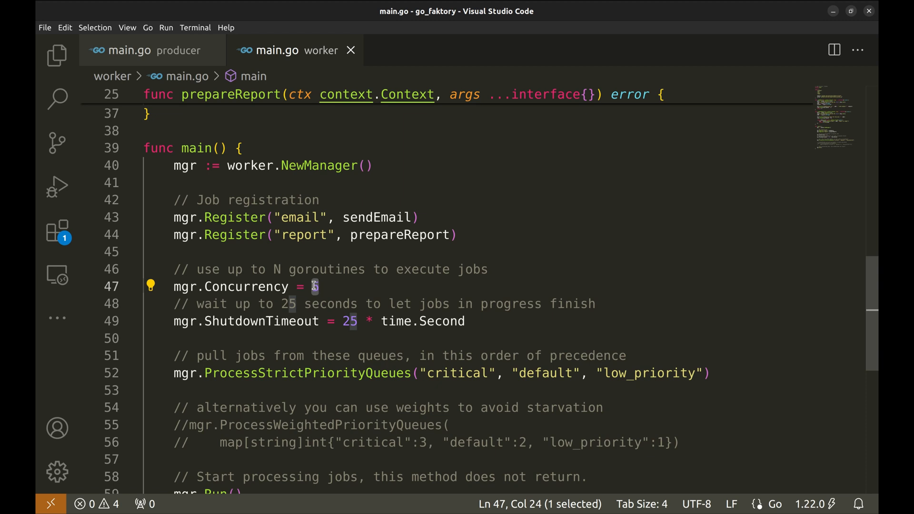
double_click(261, 321)
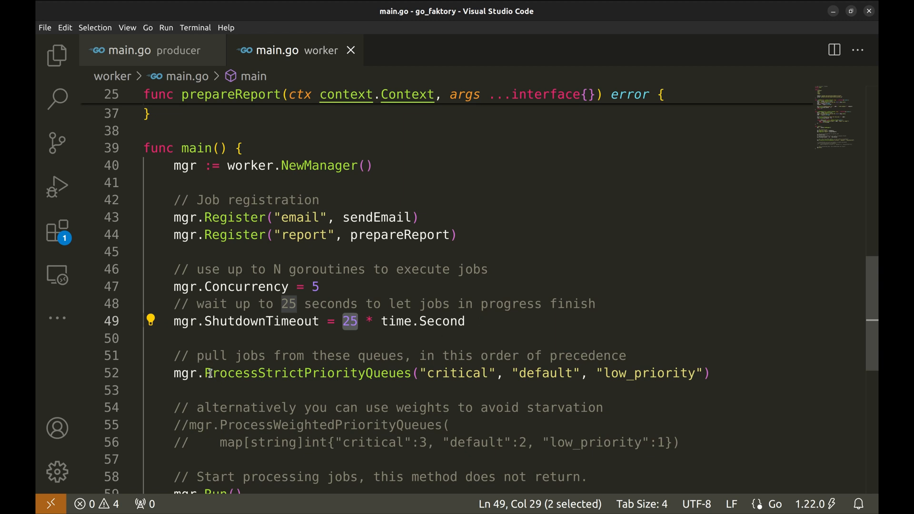
click(212, 373)
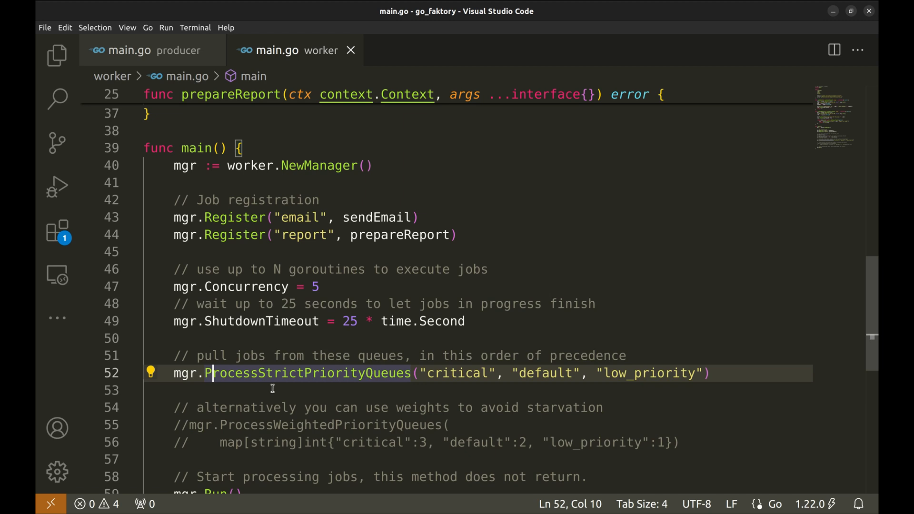
double_click(306, 374)
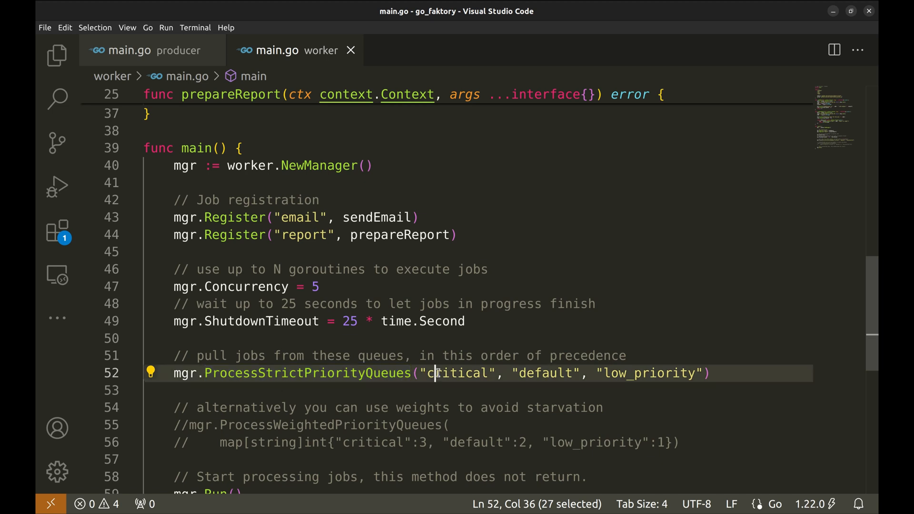
double_click(456, 374)
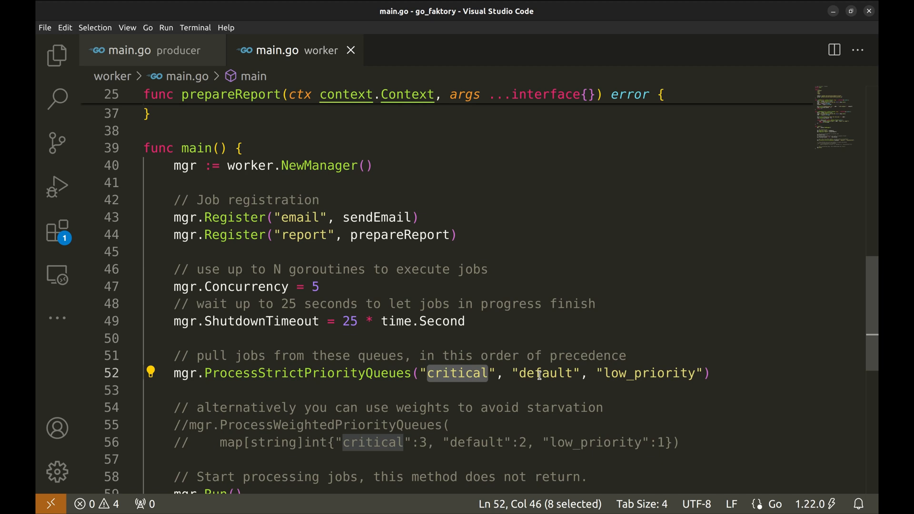
double_click(544, 374)
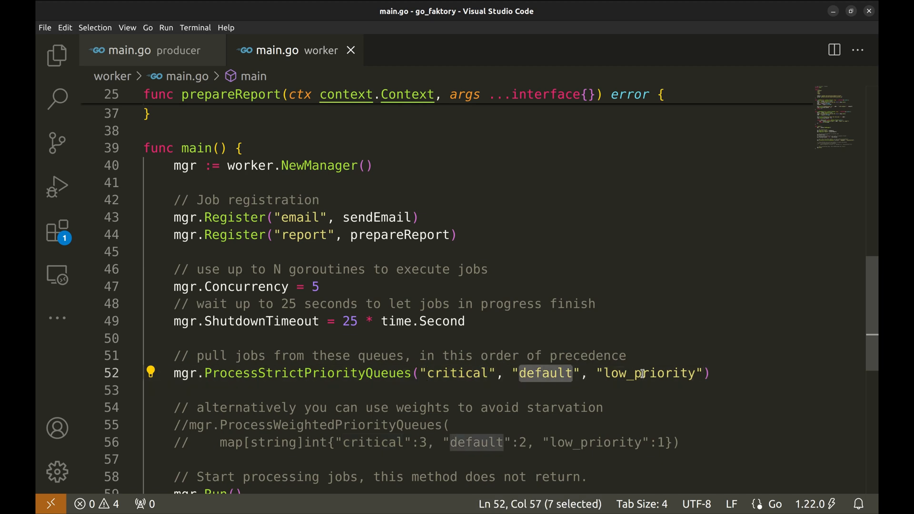
click(731, 373)
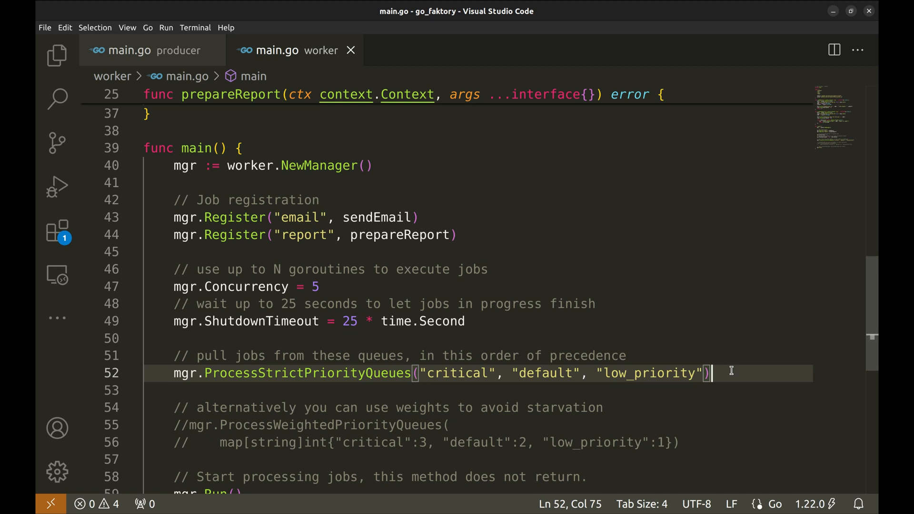
scroll(down, 3)
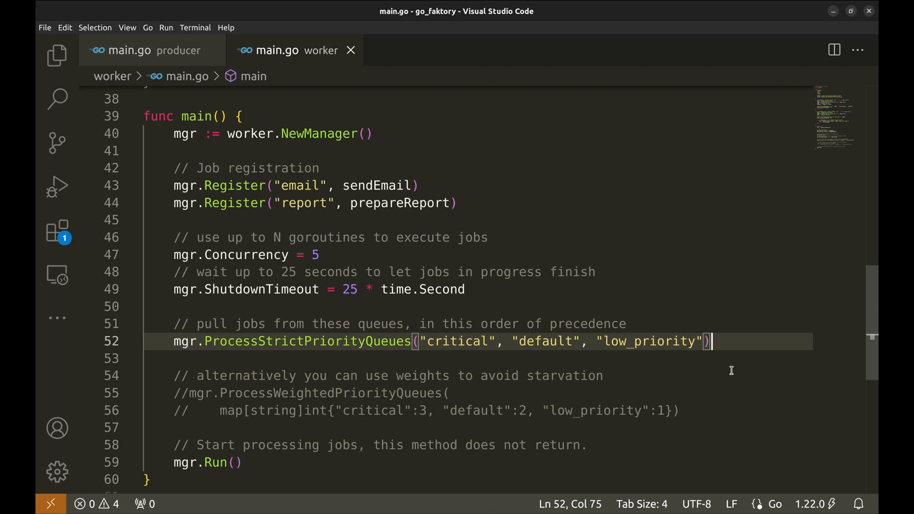
scroll(down, 3)
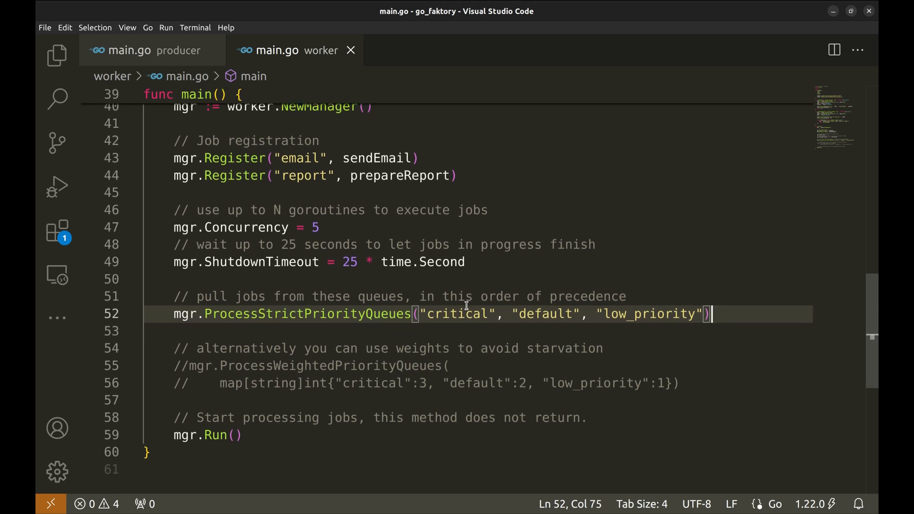
double_click(456, 315)
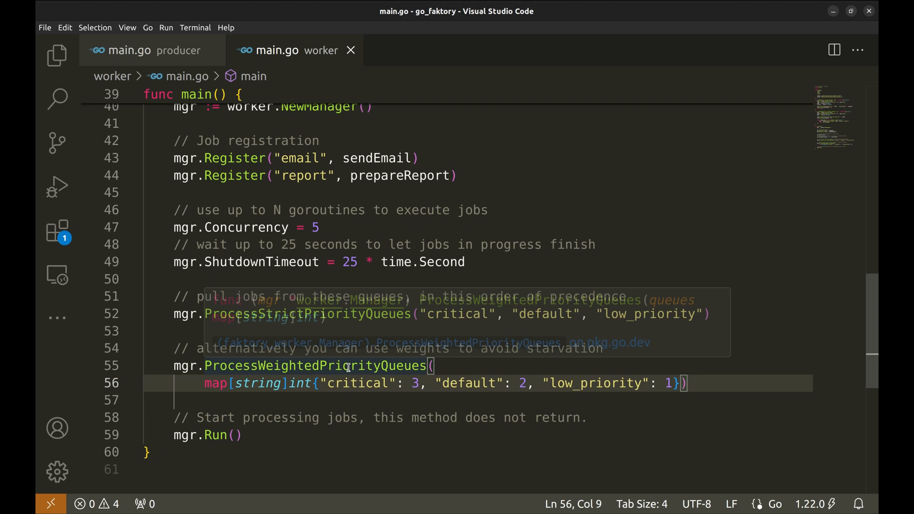
Step: Point out the critical queue's weight of 3 and the default and low_priority queue names
double_click(315, 366)
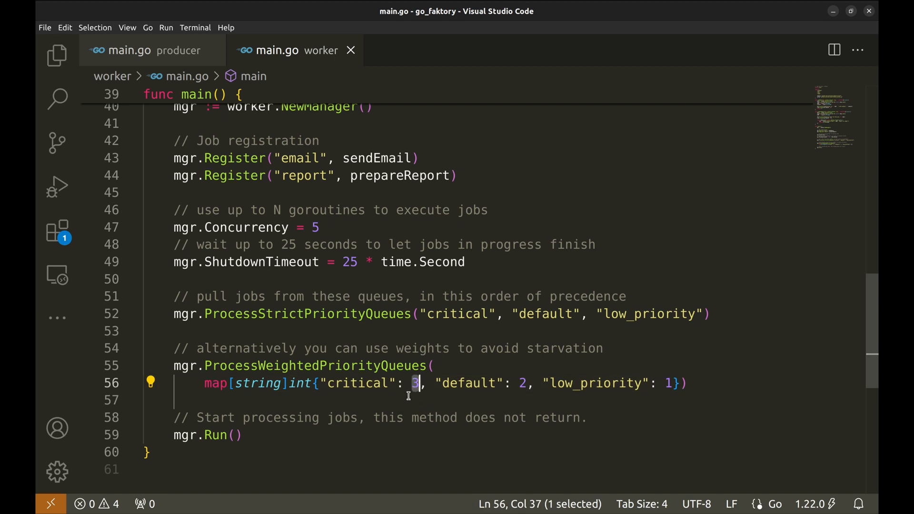
mouse_move(479, 383)
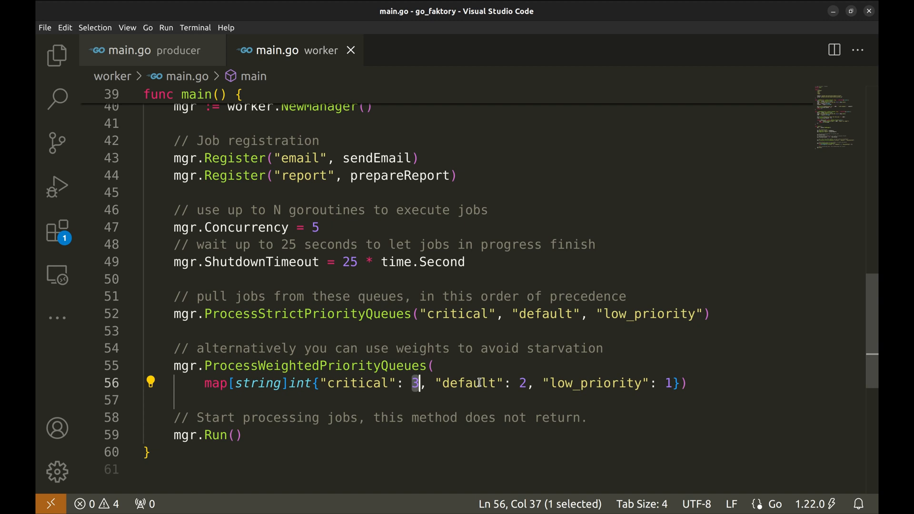
double_click(468, 382)
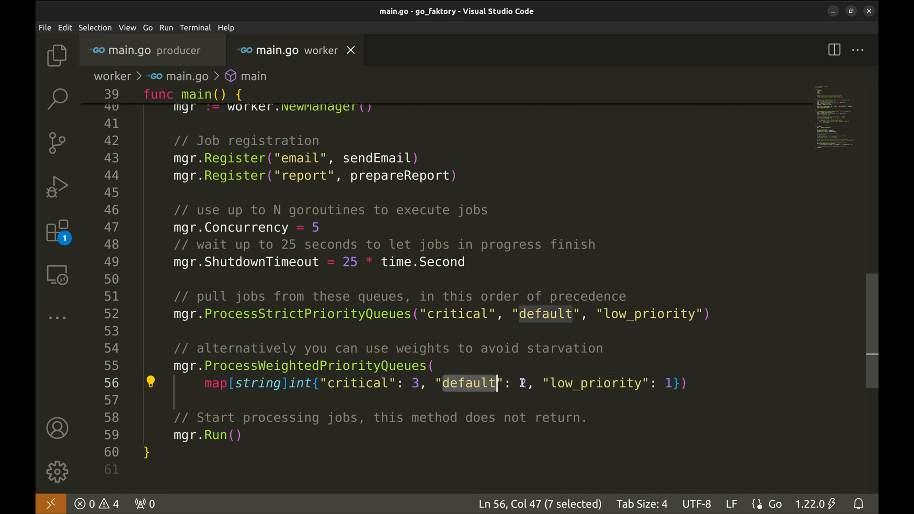
double_click(595, 384)
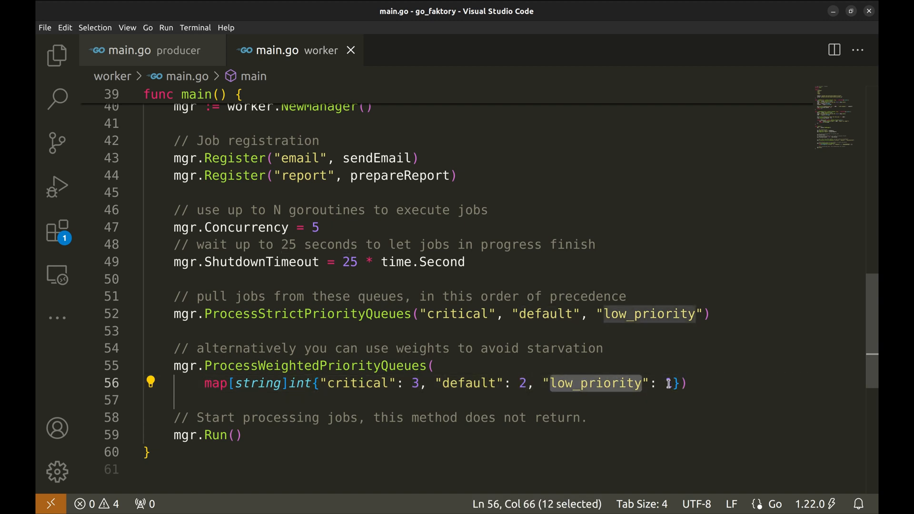
double_click(356, 383)
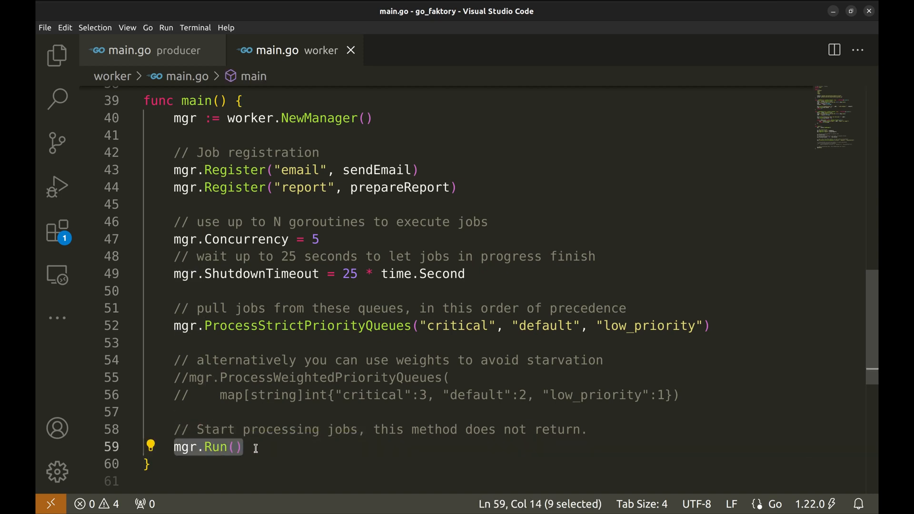
click(254, 447)
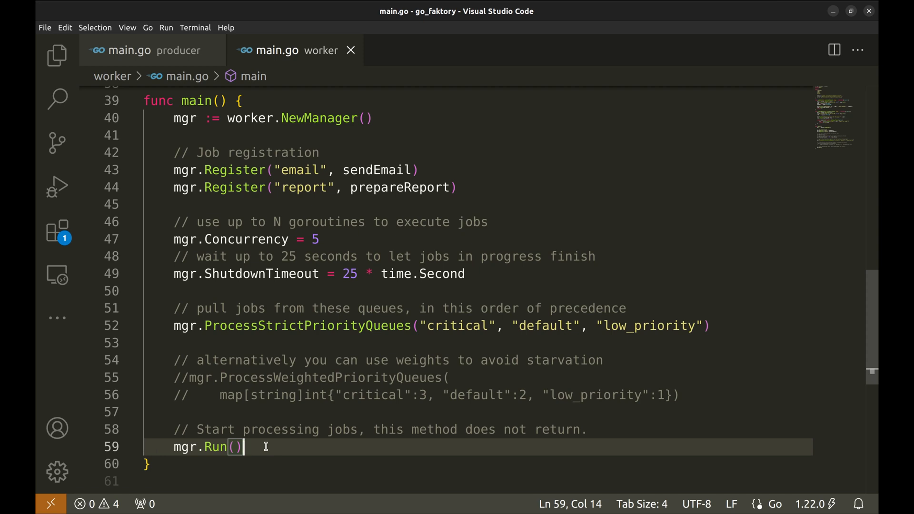
mouse_move(287, 395)
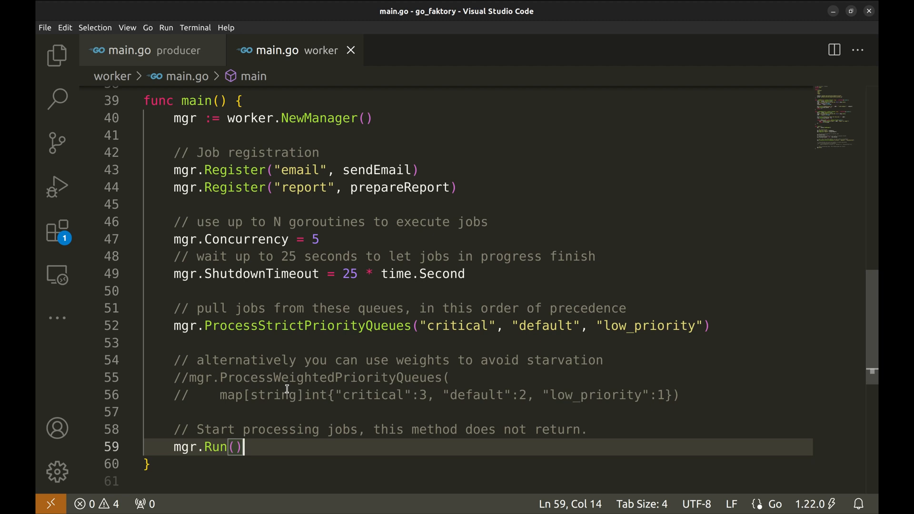
mouse_move(290, 309)
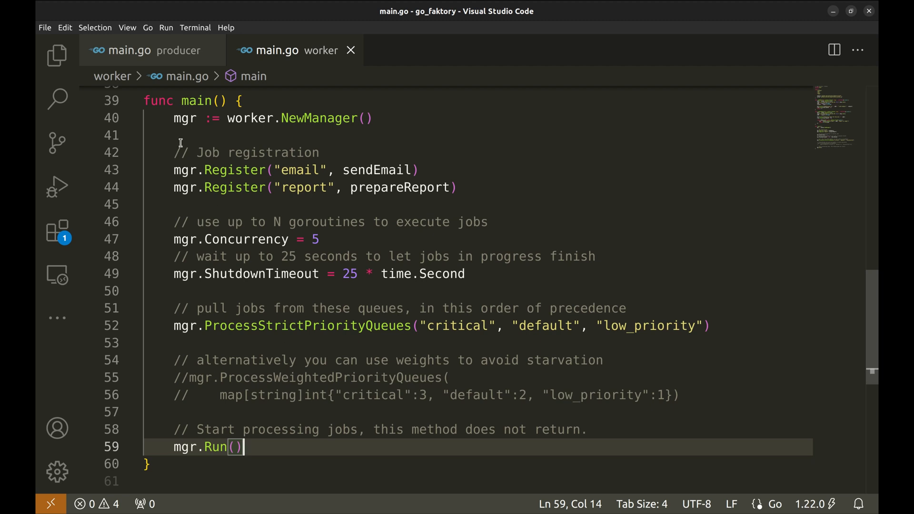
click(143, 50)
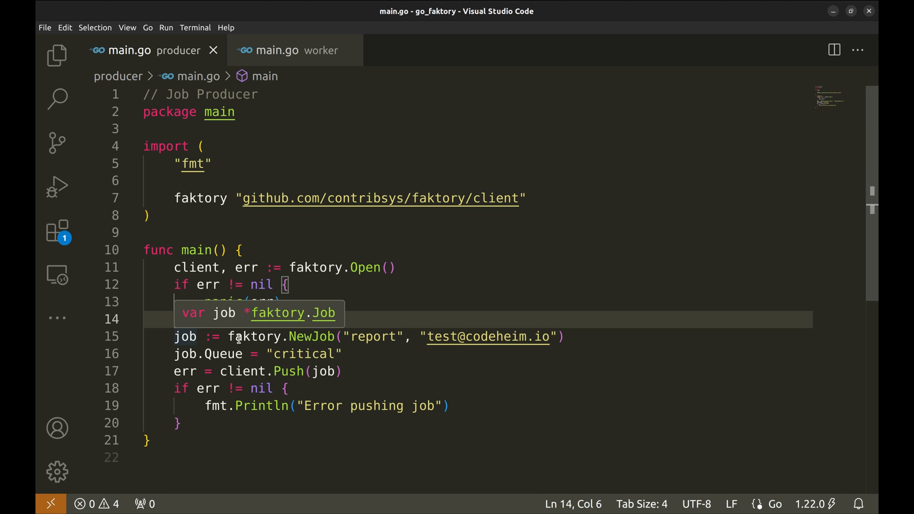
mouse_move(318, 337)
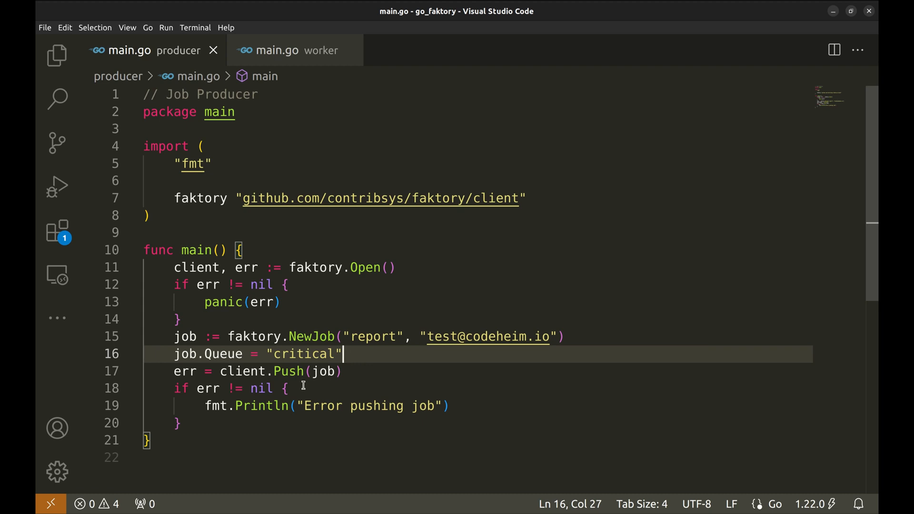
mouse_move(183, 372)
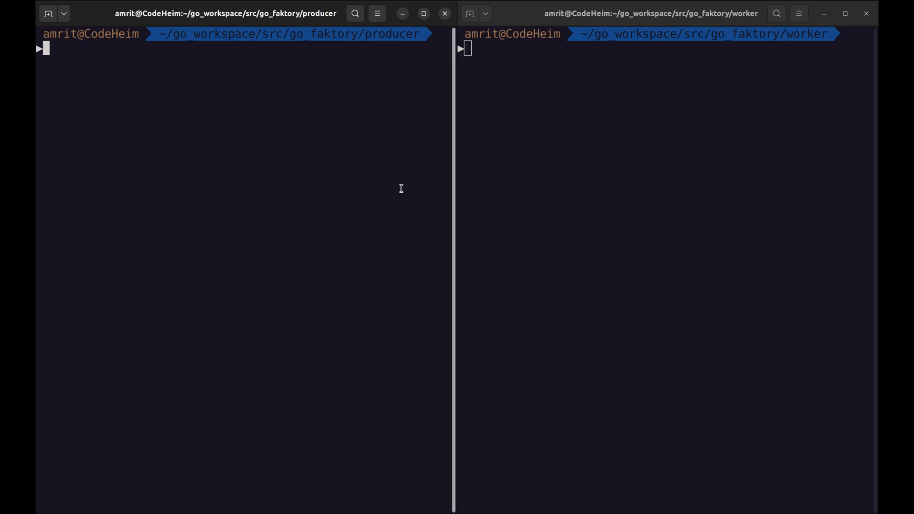
Step: Run the producer with 'go run main.go' and read the invalid-password panic
text(go)
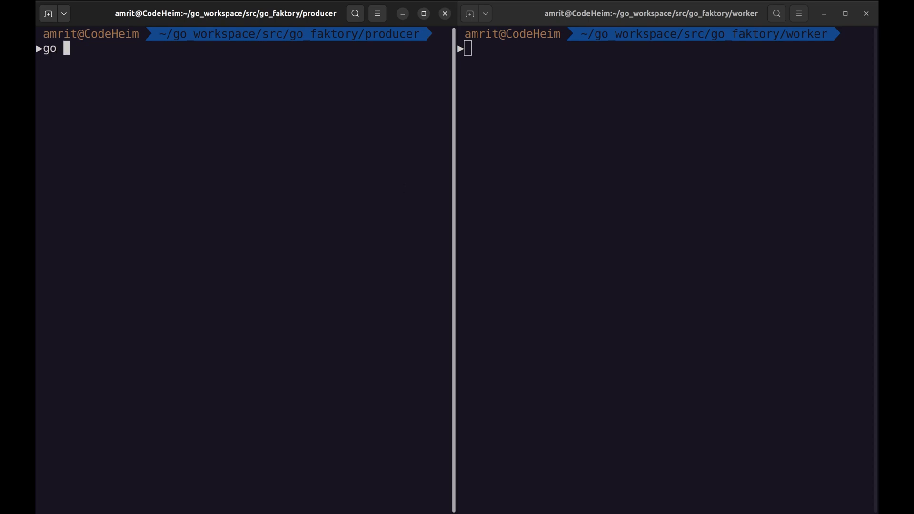
text(run main.go)
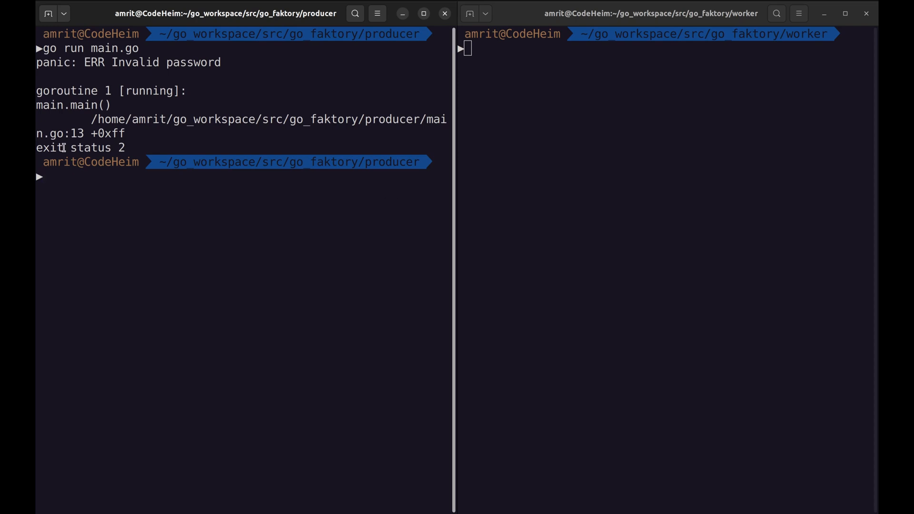
double_click(152, 63)
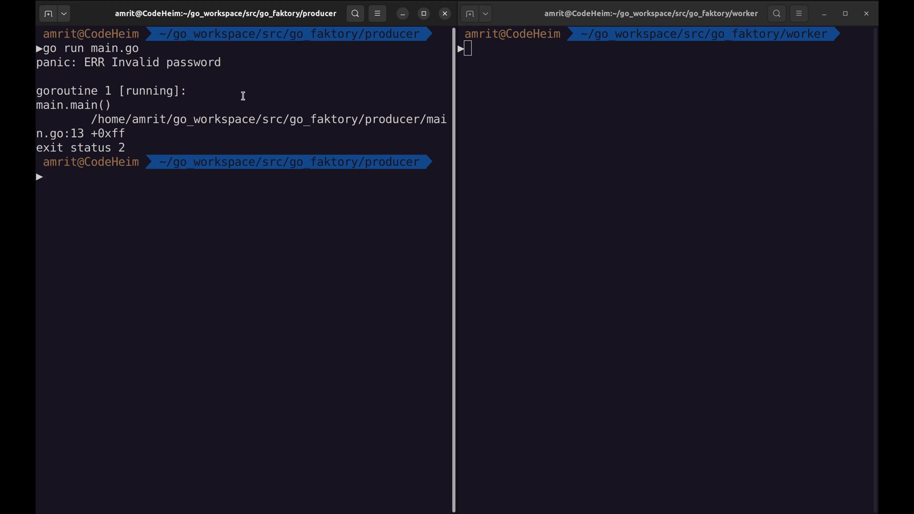
mouse_move(234, 138)
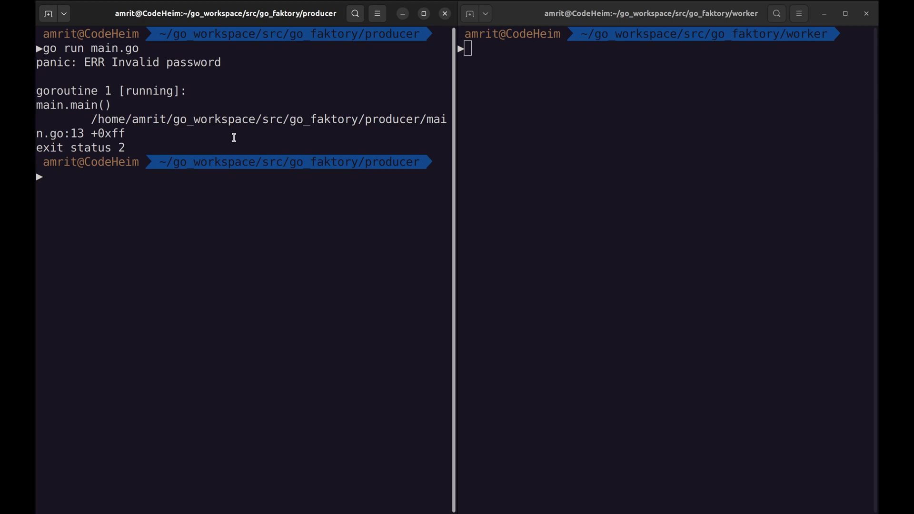
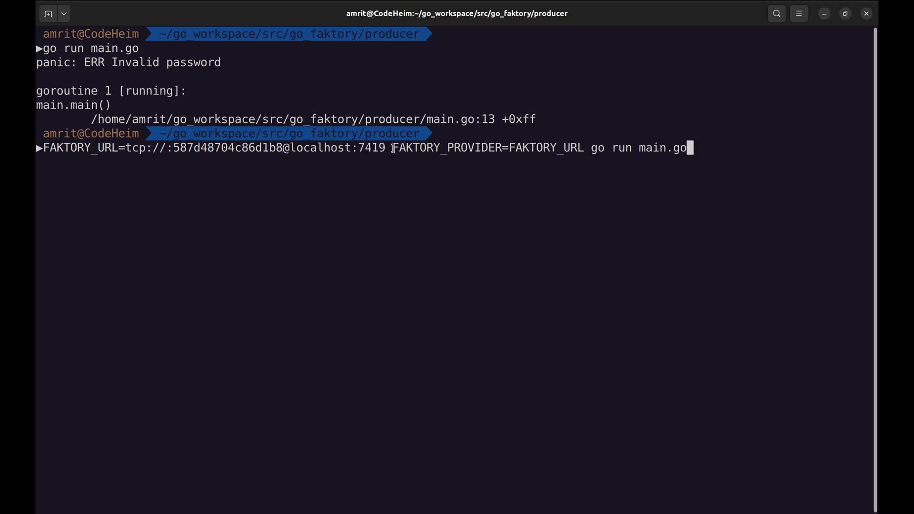
Step: Reuse the authenticated run command so producer and worker run with the Faktory URL set
double_click(443, 148)
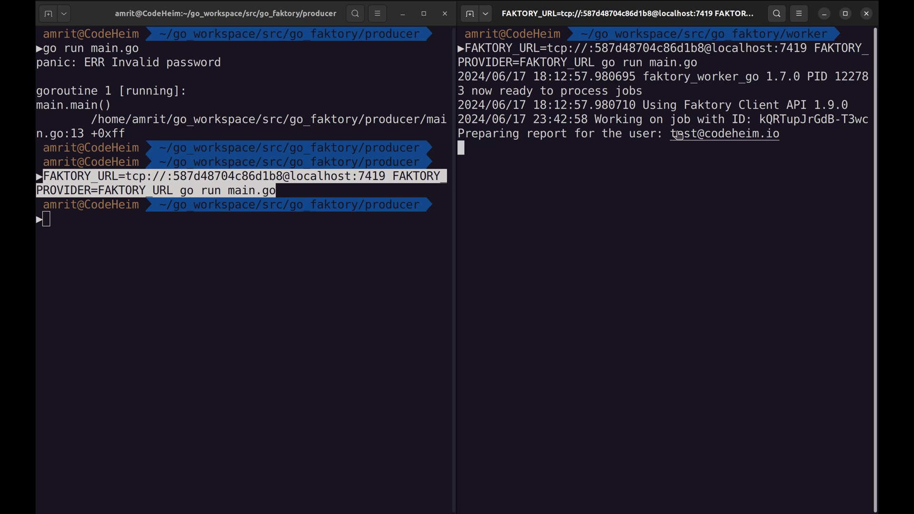
mouse_move(769, 181)
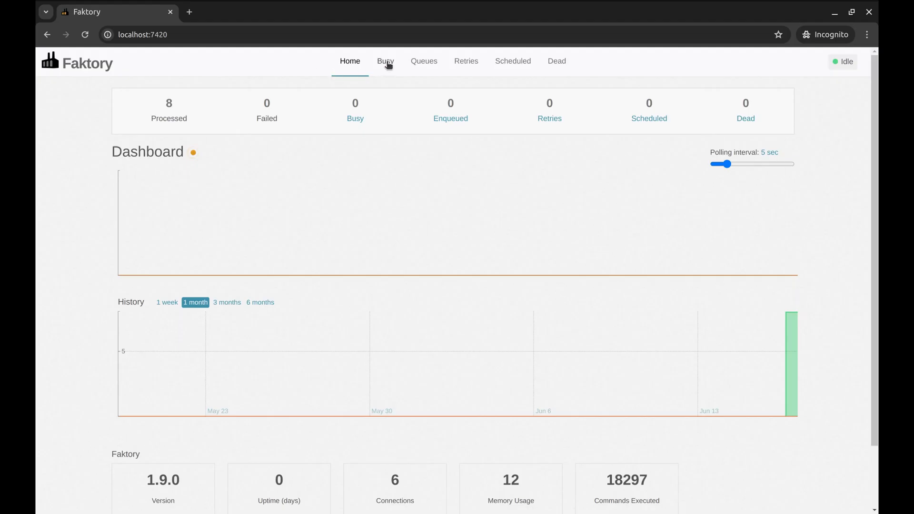
Step: View the Busy page showing one golang worker process with no active jobs
click(385, 60)
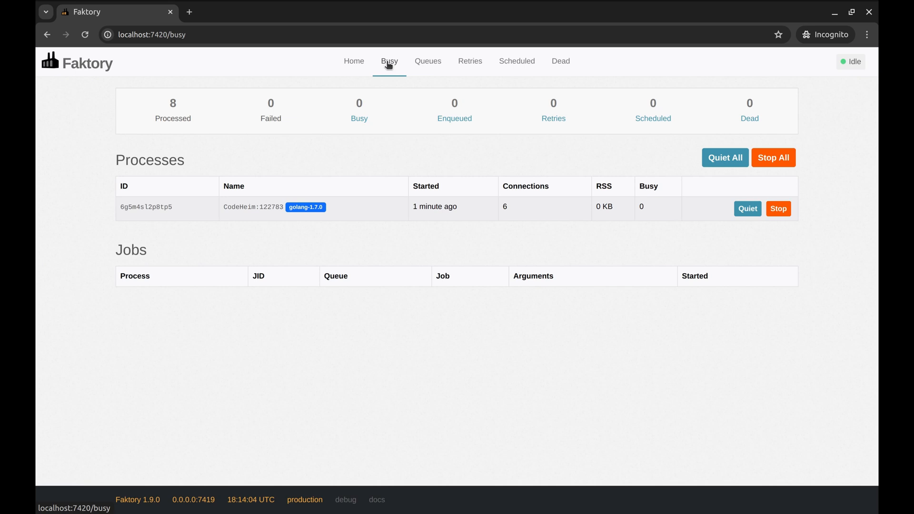
mouse_move(173, 226)
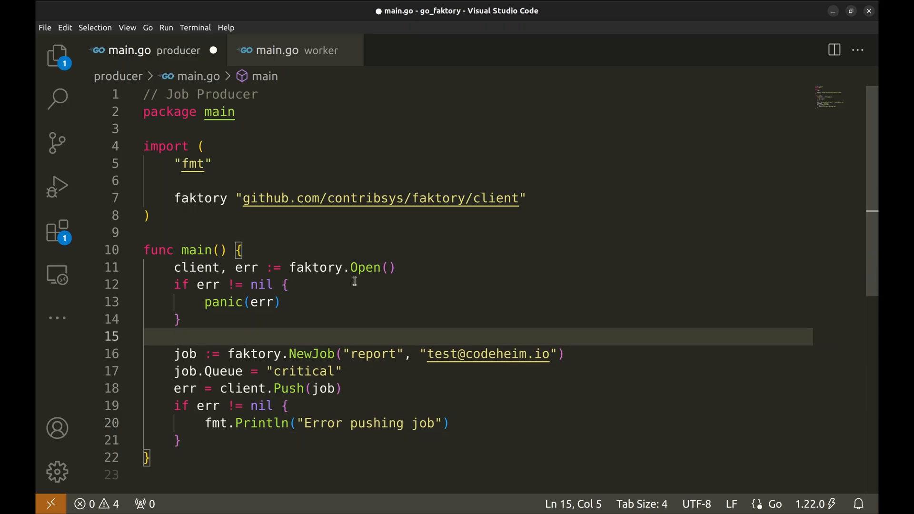
Step: Wrap job creation in a 1-to-10 loop with strconv.Itoa(i) in each email address
text(for i=1; i <= 10; i++ {)
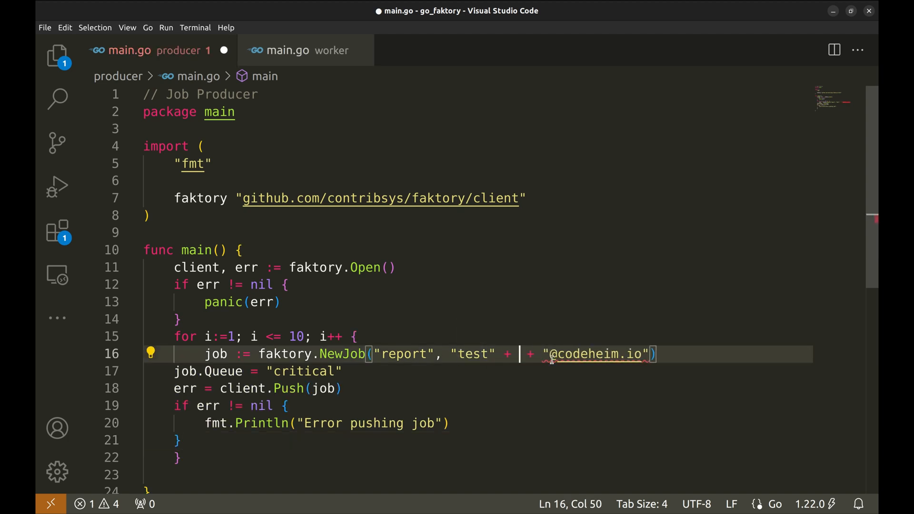
text(strconv.I)
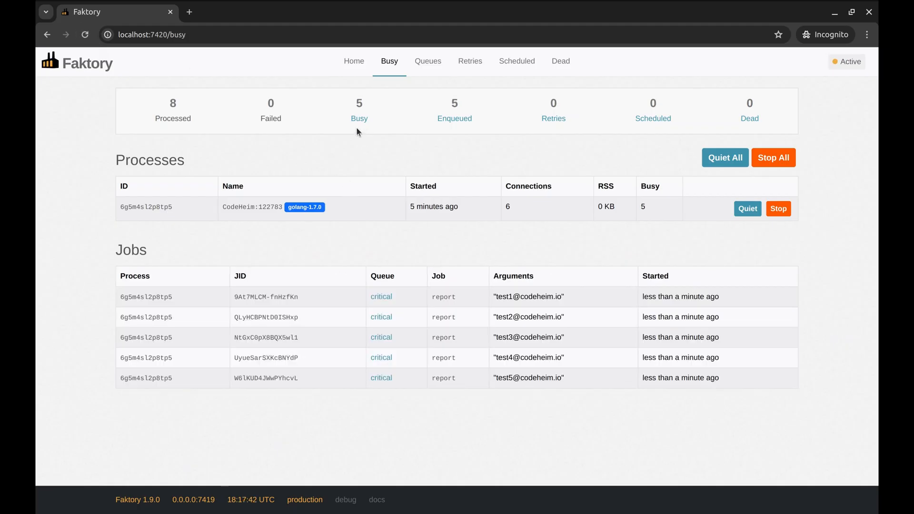
mouse_move(456, 120)
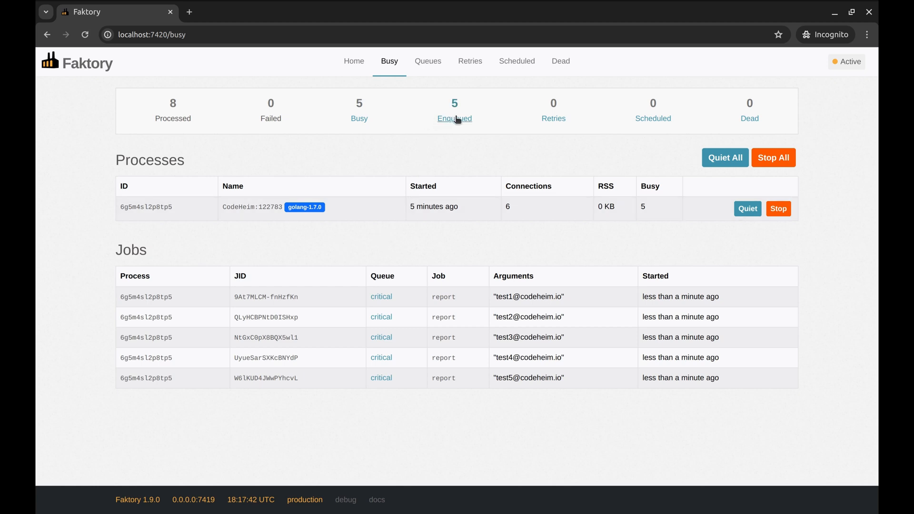
Step: Check the Queues page for the five enqueued jobs, then return to the Busy list of jobs 6-10
click(428, 61)
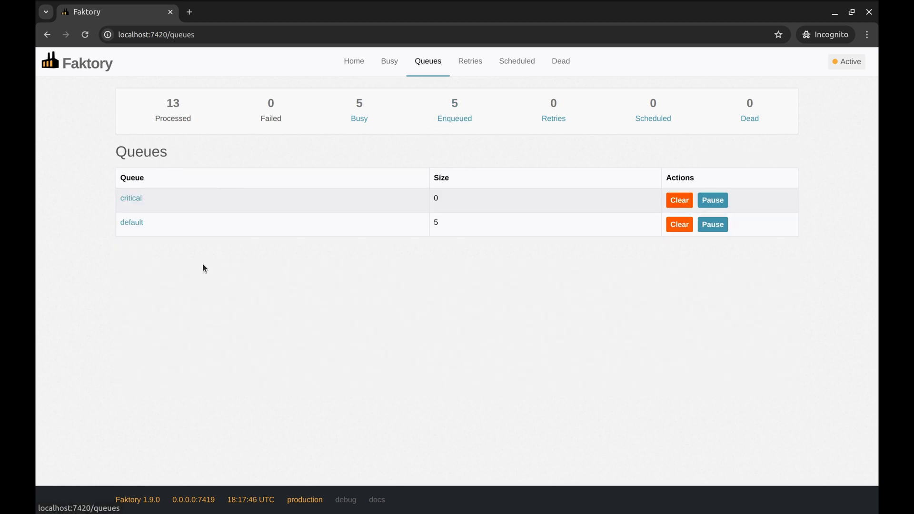
mouse_move(318, 106)
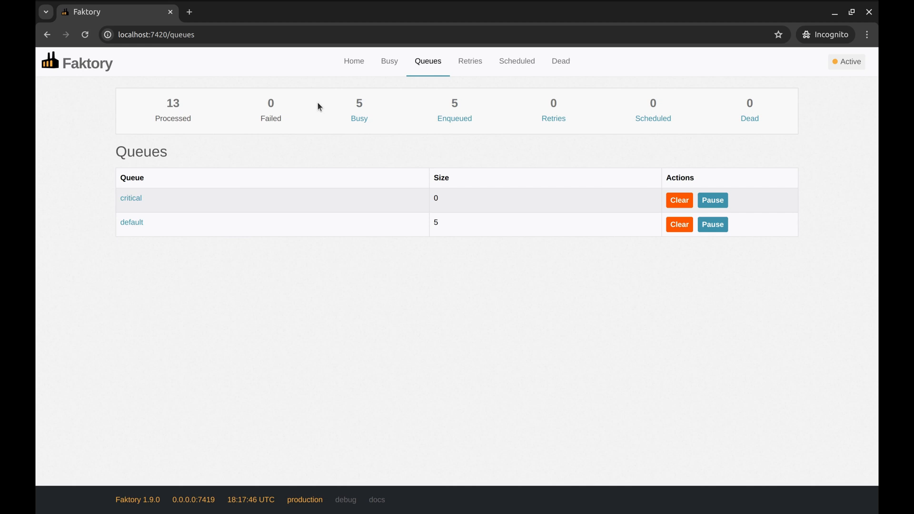
click(389, 61)
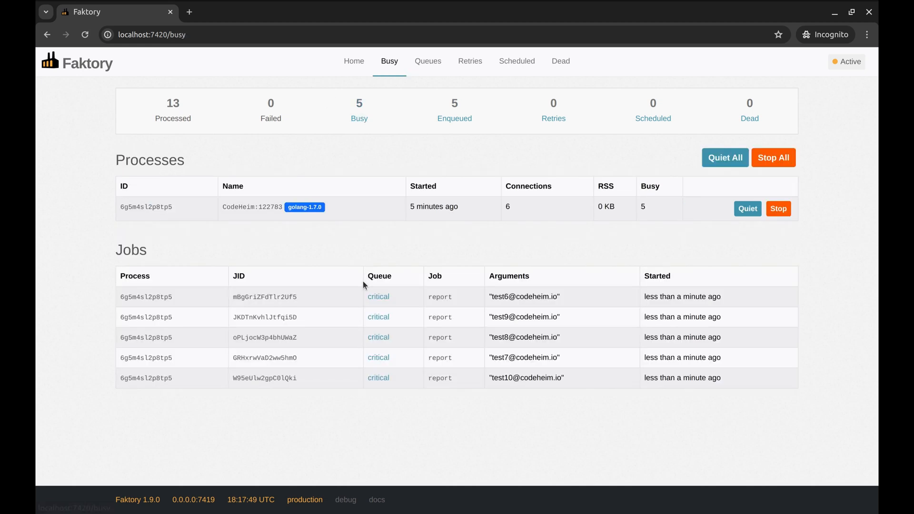